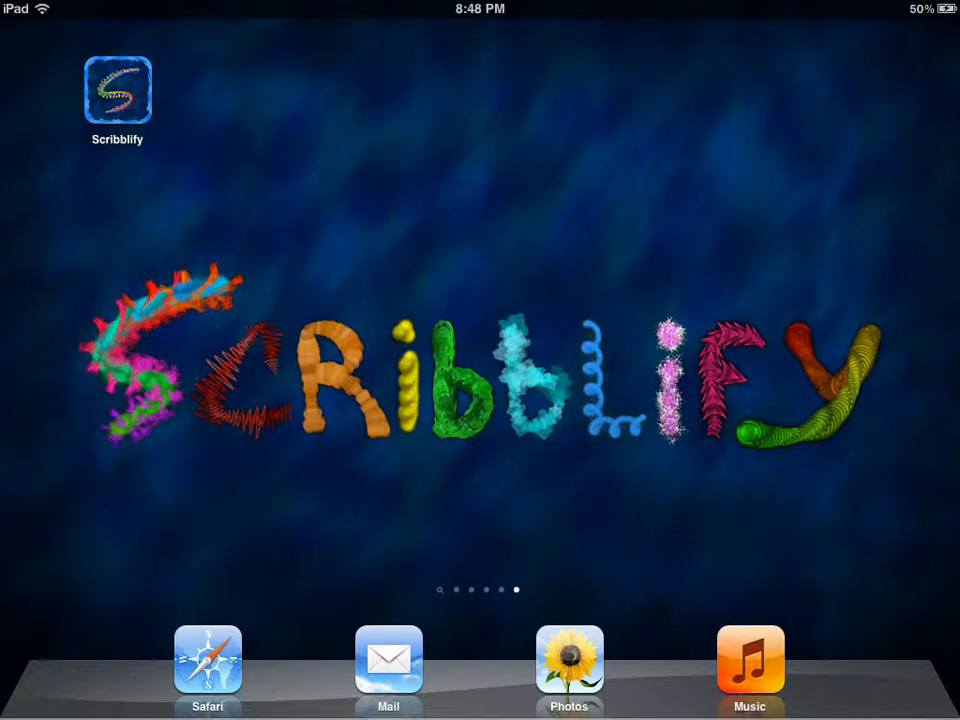
- Launch Scribblify and drag a fuzzy pink zigzag across the black canvas
click(117, 90)
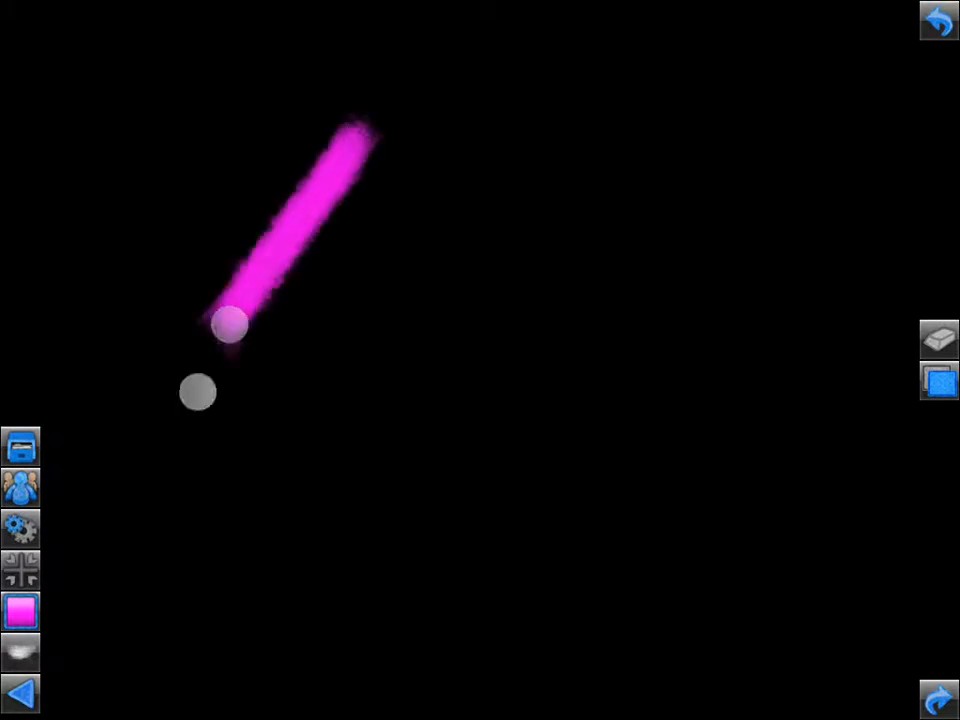
drag(230, 325, 575, 400)
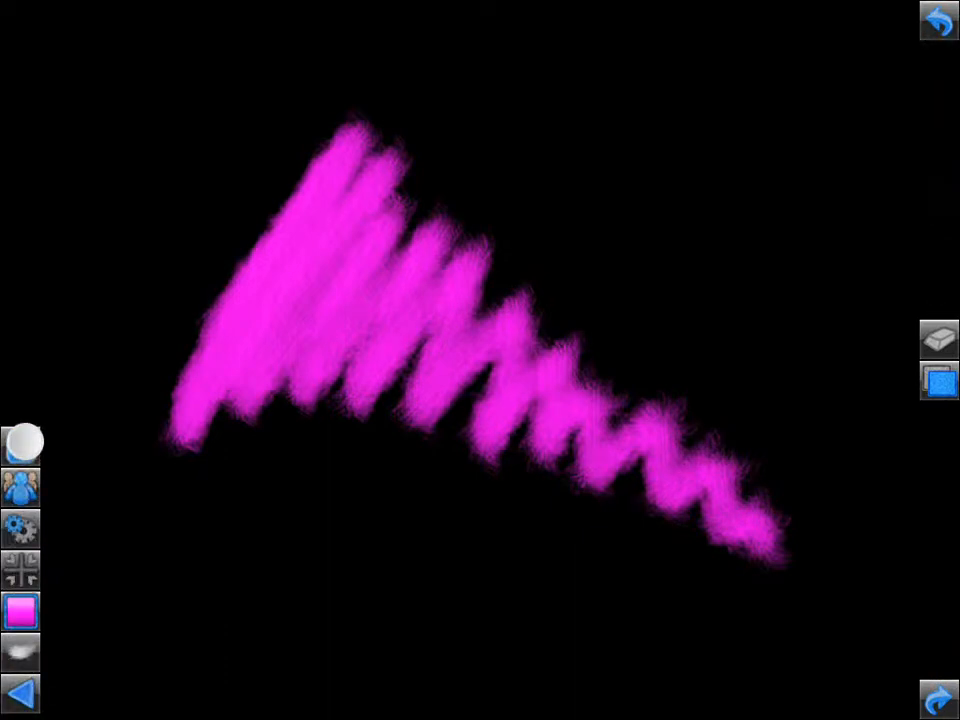
- Wipe the zigzag by choosing New Drawing from the file options
click(22, 442)
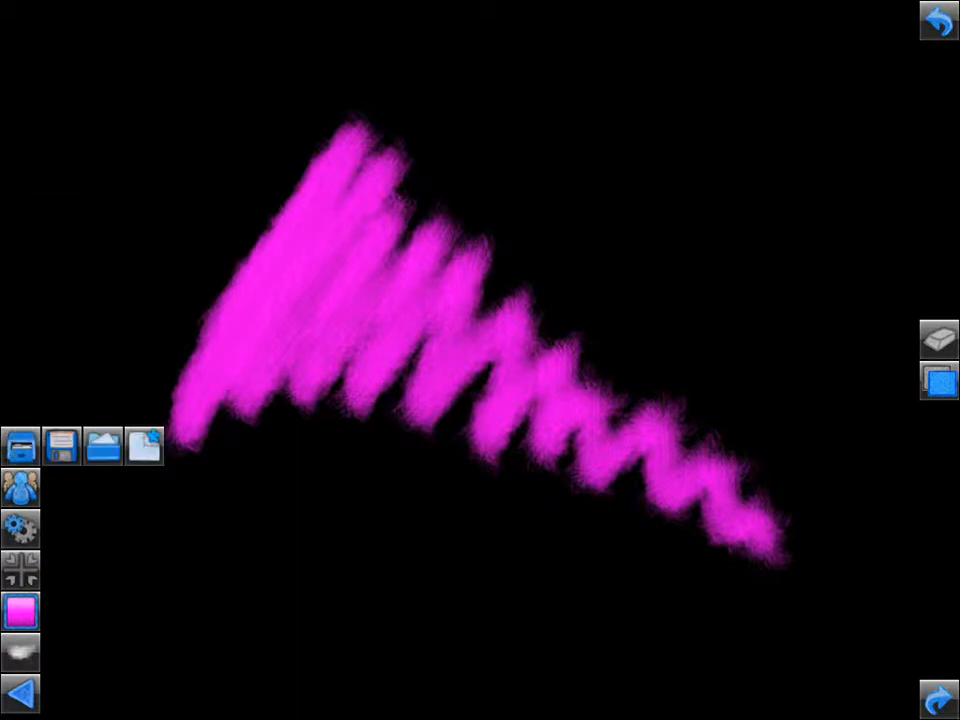
click(62, 446)
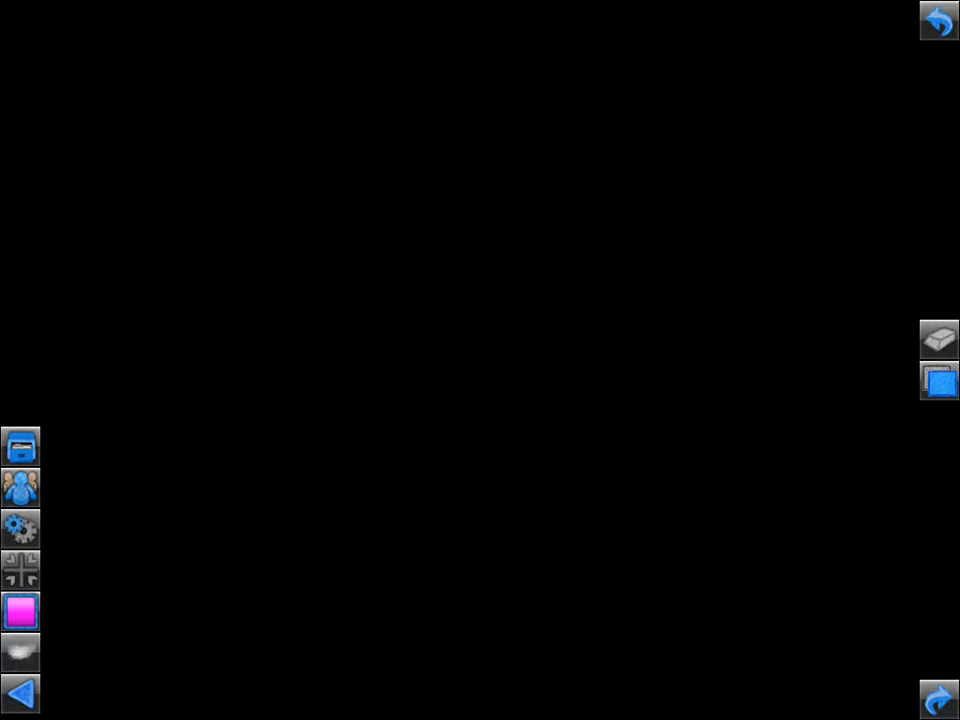
- Draw a big fuzzy magenta spiral, then show the email, Twitter, Facebook and Flickr share options
click(21, 445)
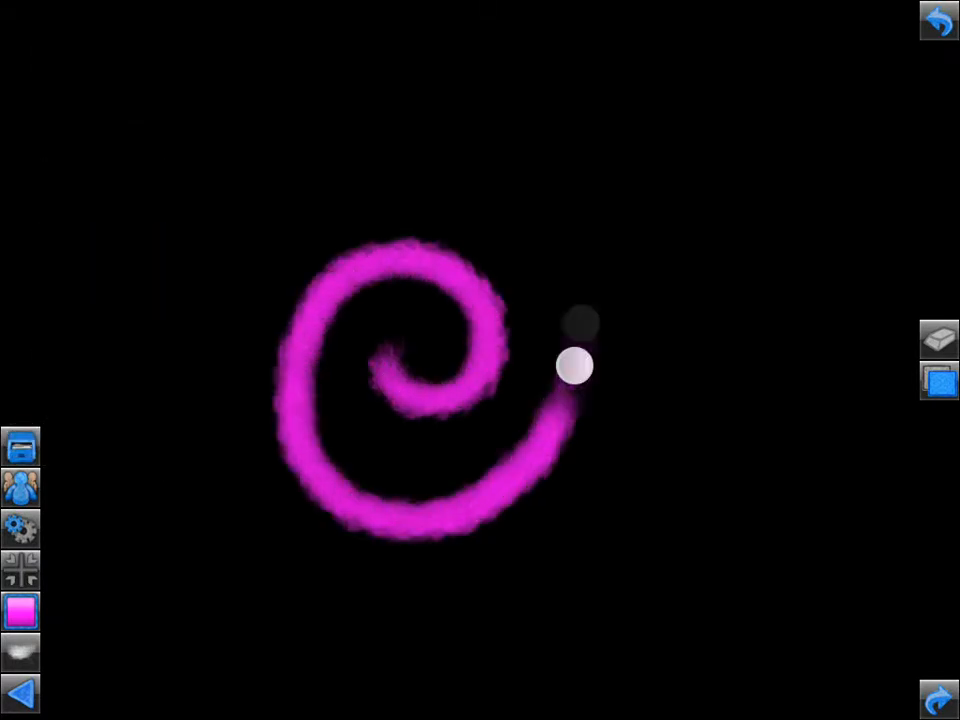
drag(575, 365, 720, 170)
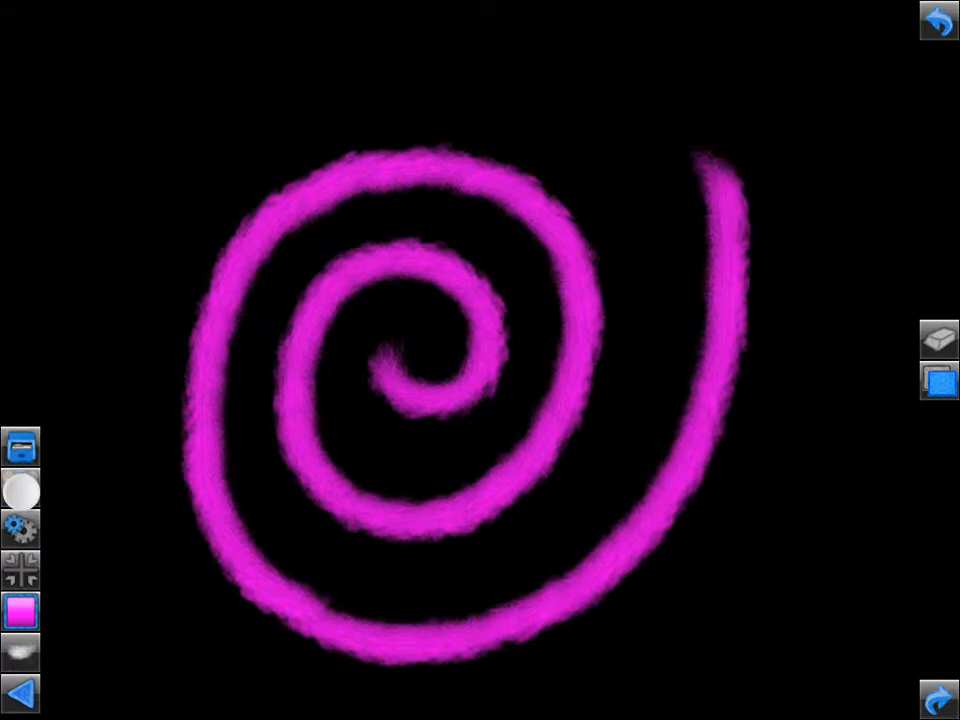
click(22, 488)
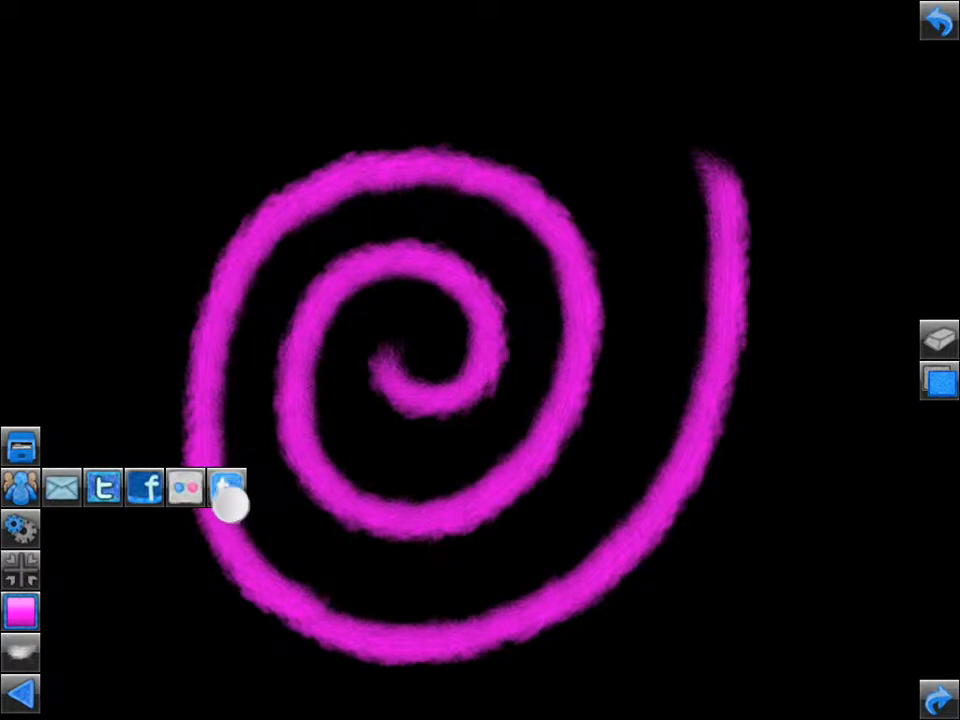
mouse_move(225, 490)
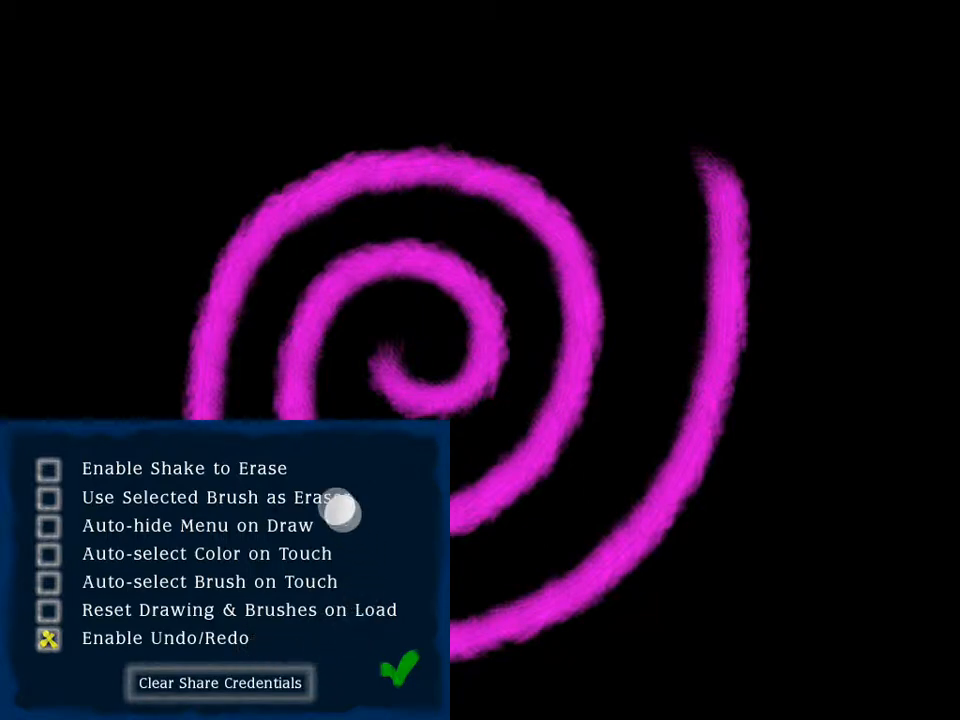
- Enable Shake to Erase in Settings and confirm with the green checkmark
click(48, 468)
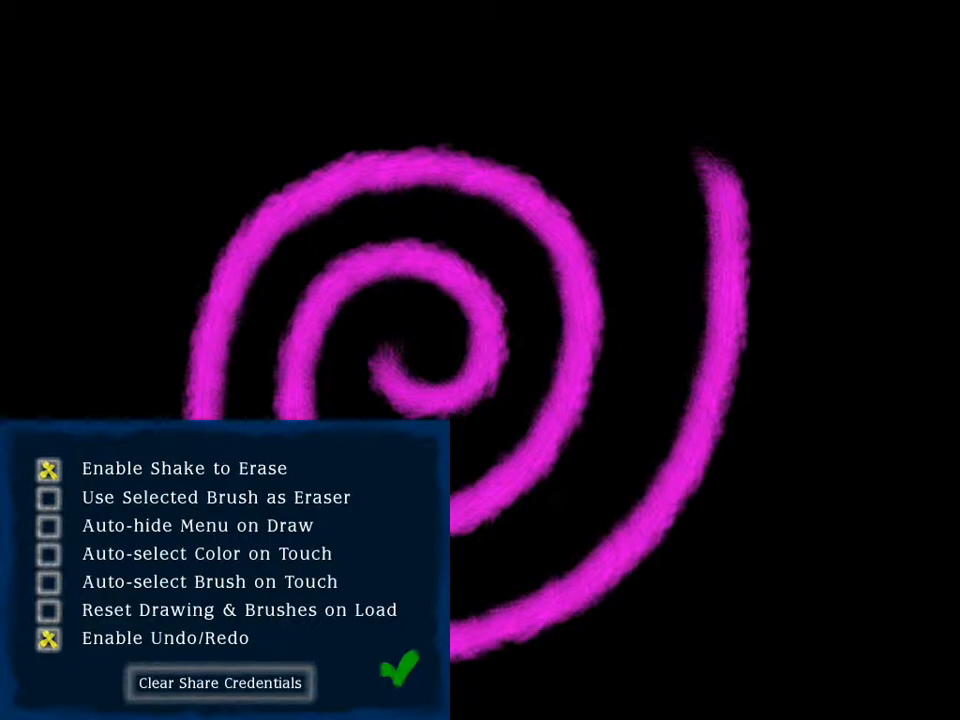
click(399, 670)
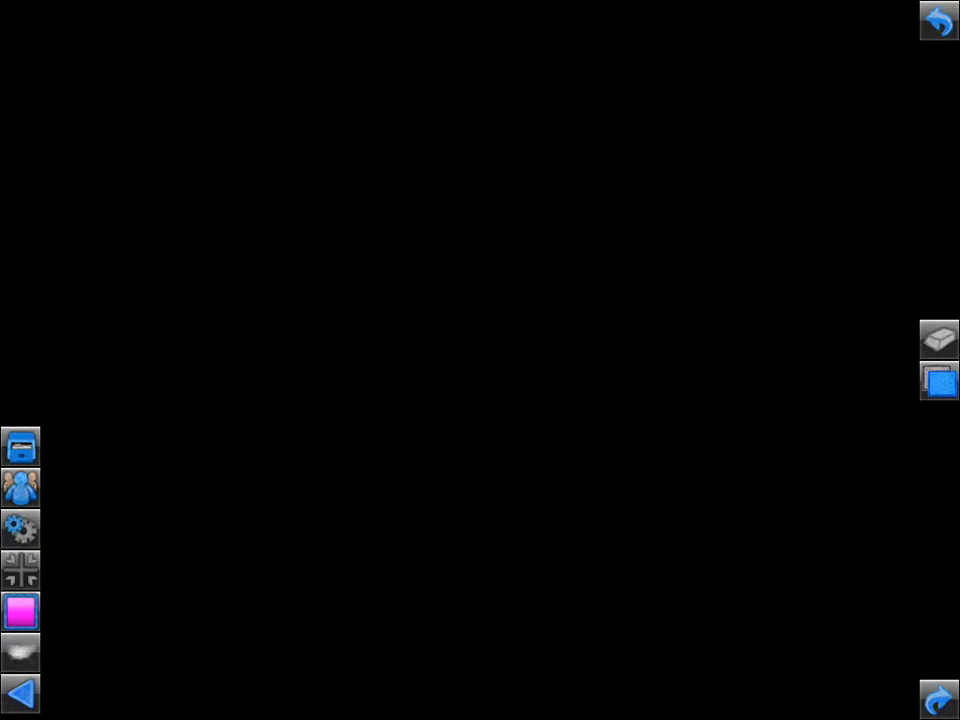
- Draw a four-way mirrored magenta X, then sketch on the cleared canvas without symmetry
click(20, 570)
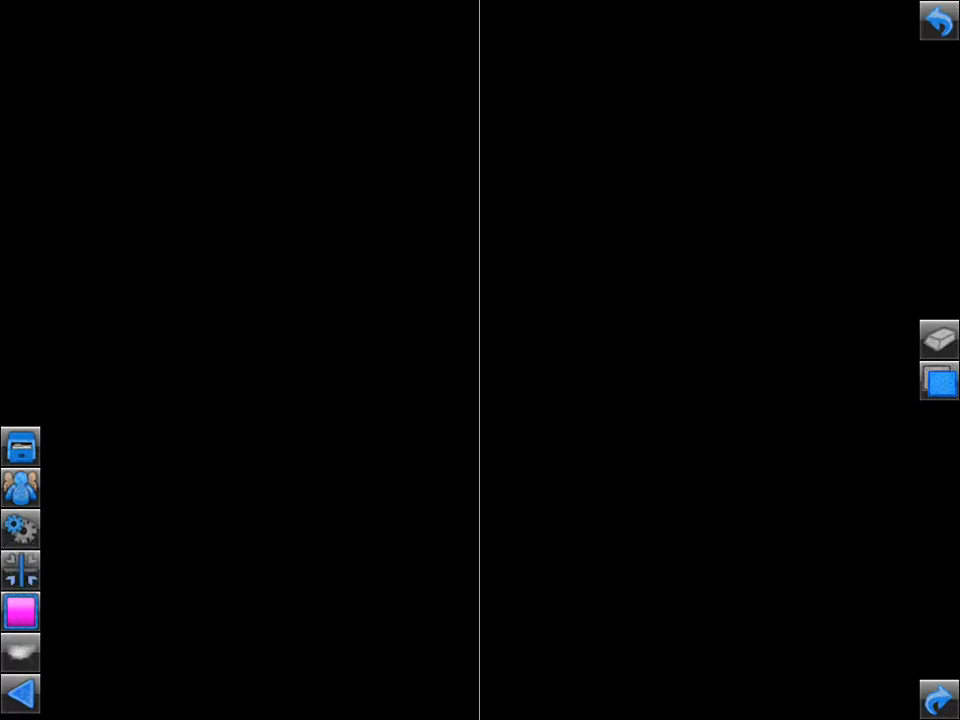
drag(150, 295, 785, 295)
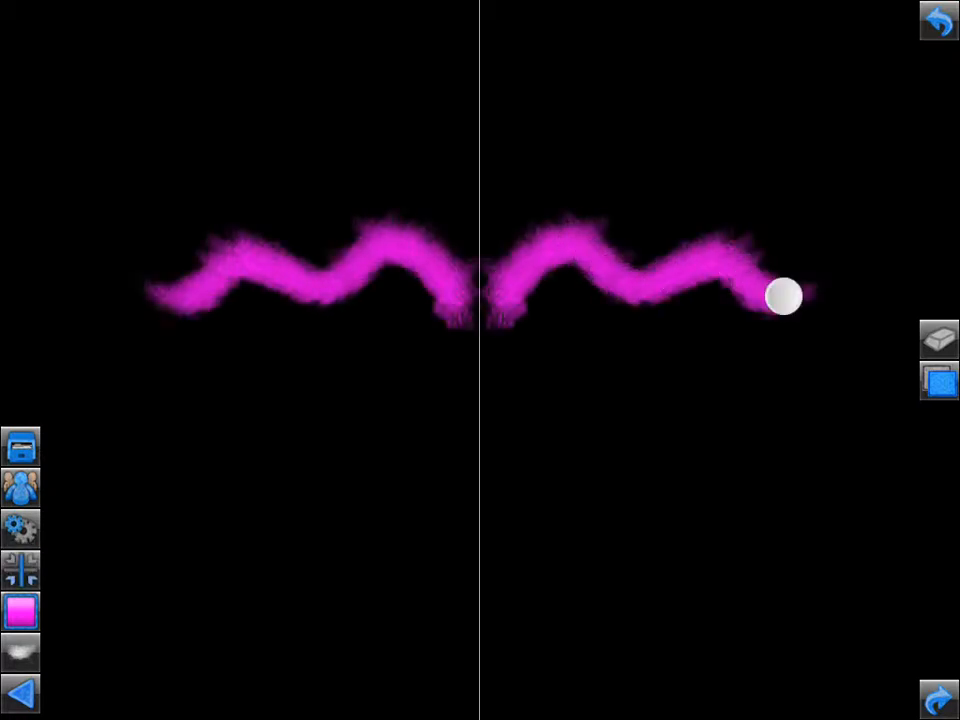
drag(782, 297, 420, 414)
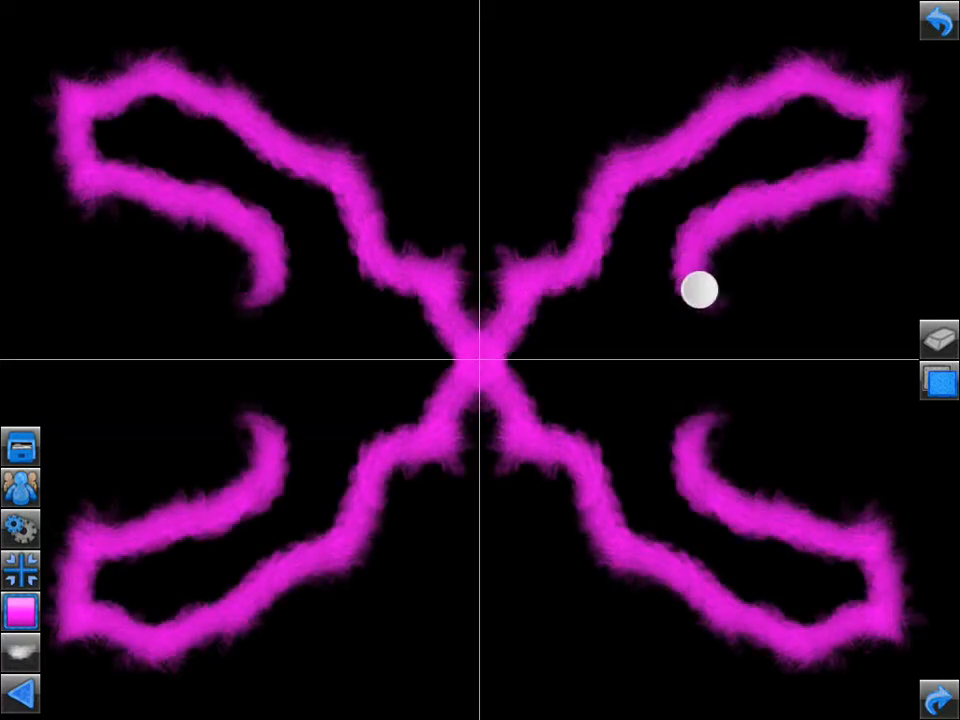
drag(702, 289, 443, 513)
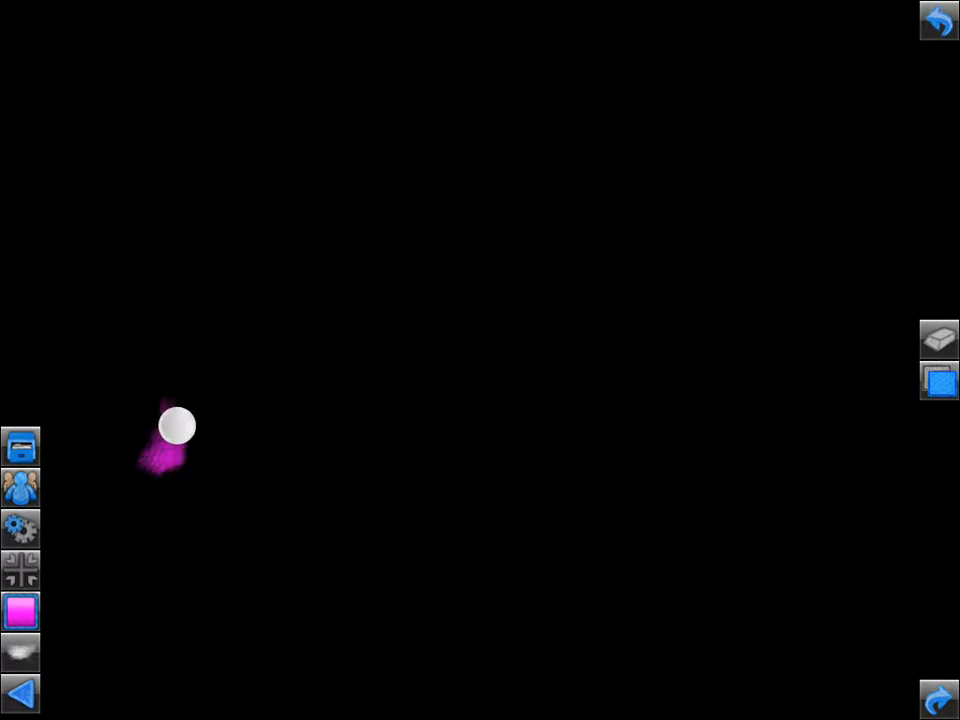
drag(178, 428, 840, 70)
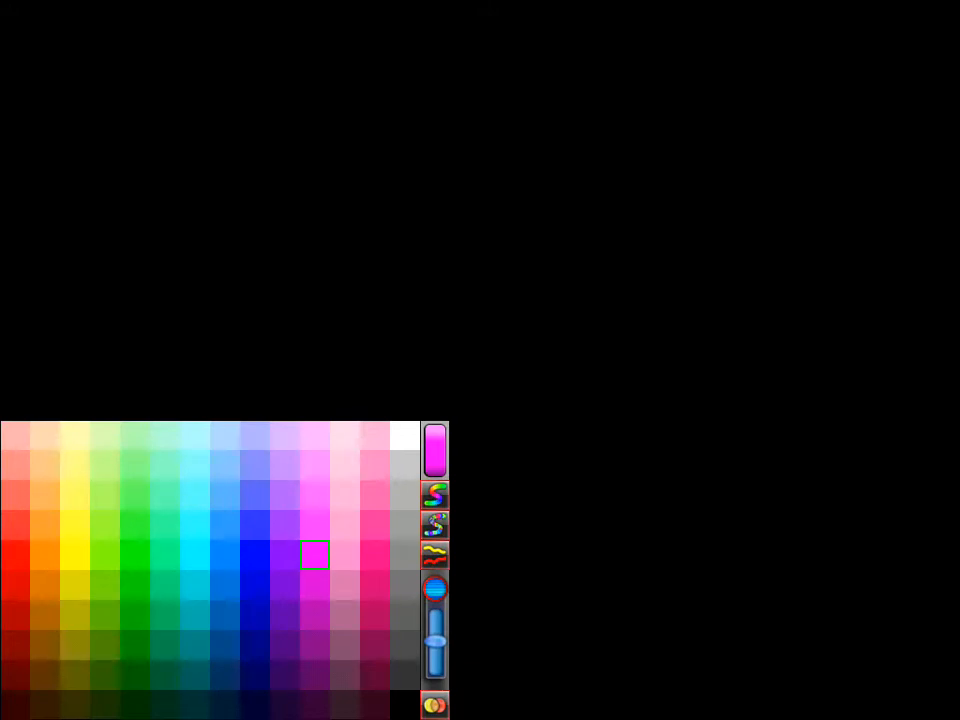
- Change the brush colour from magenta using the palette's colour swatches
click(12, 555)
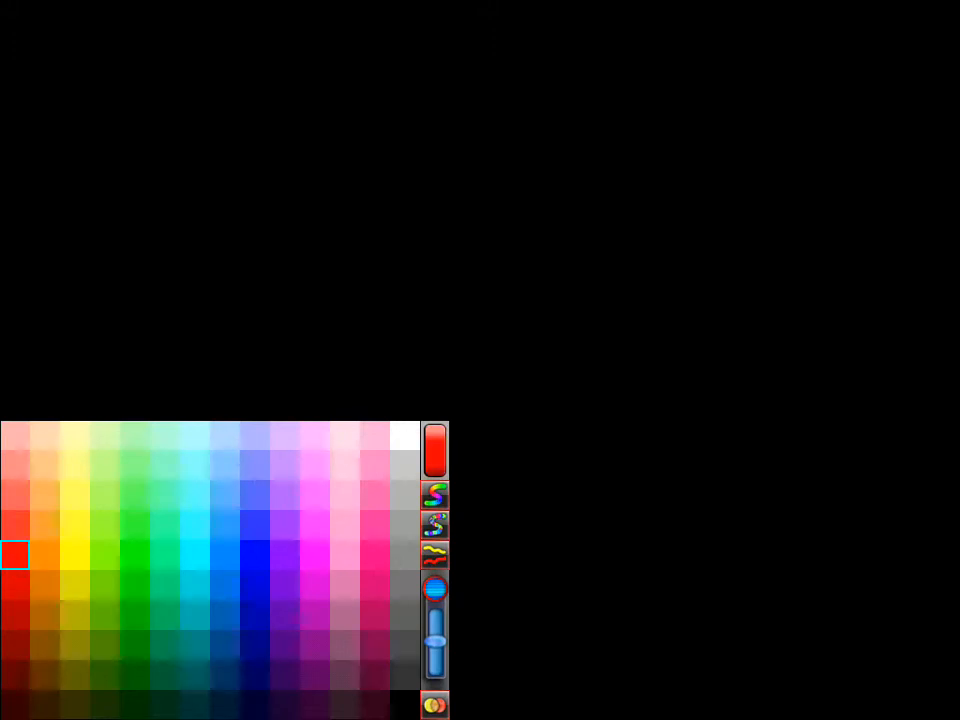
click(133, 555)
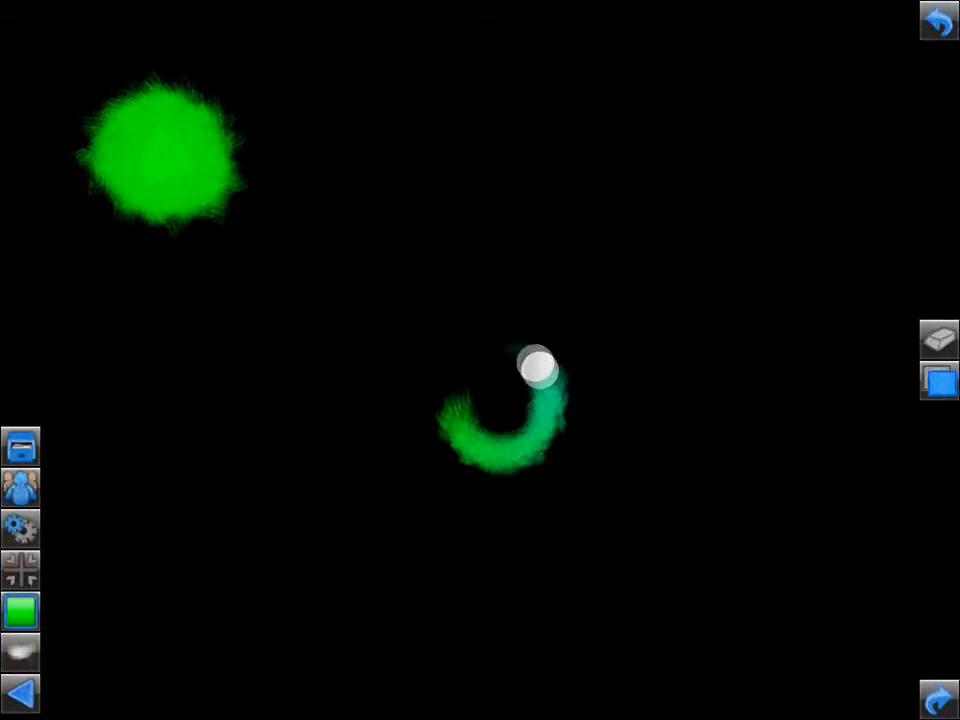
- Draw a colour-cycling spiral, switch to pastel cycling, and add a wavy line on the right
drag(535, 375, 305, 330)
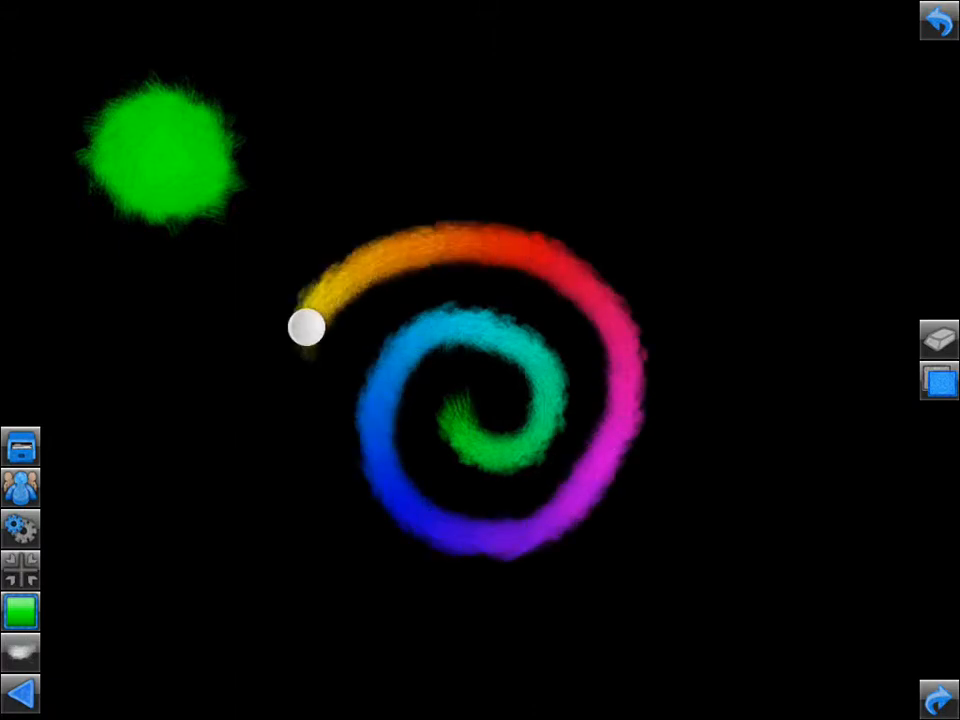
drag(307, 328, 418, 132)
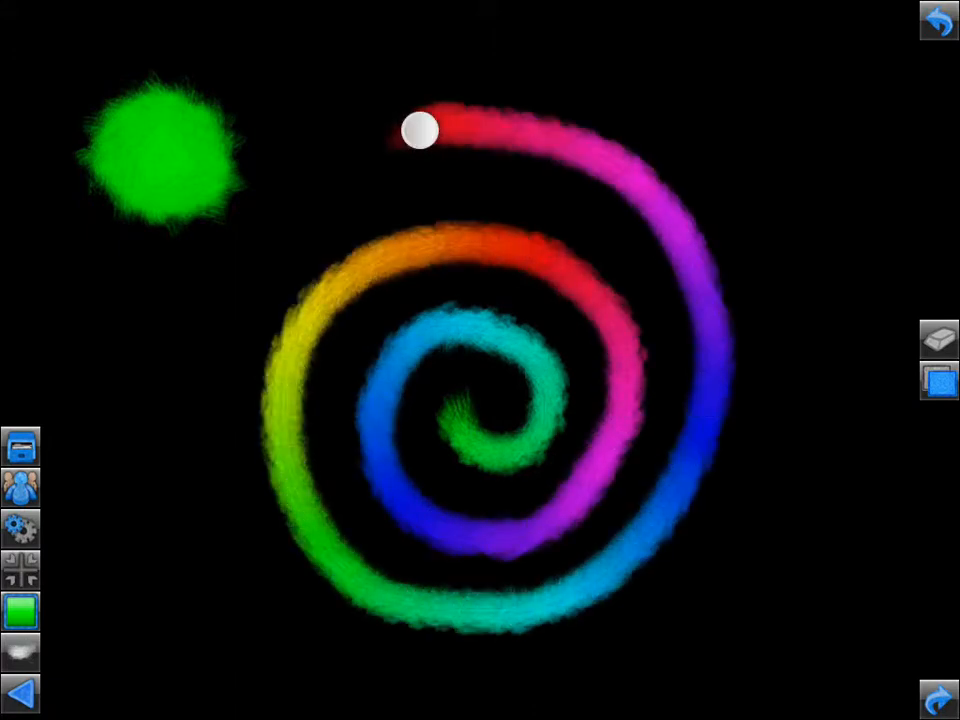
click(22, 612)
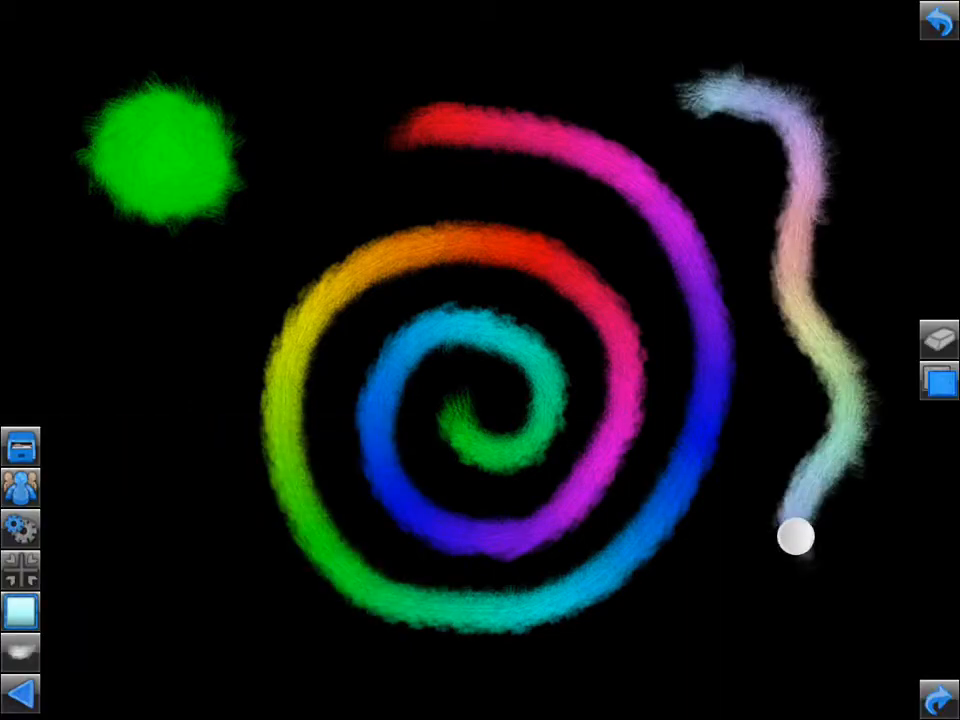
drag(795, 540, 100, 460)
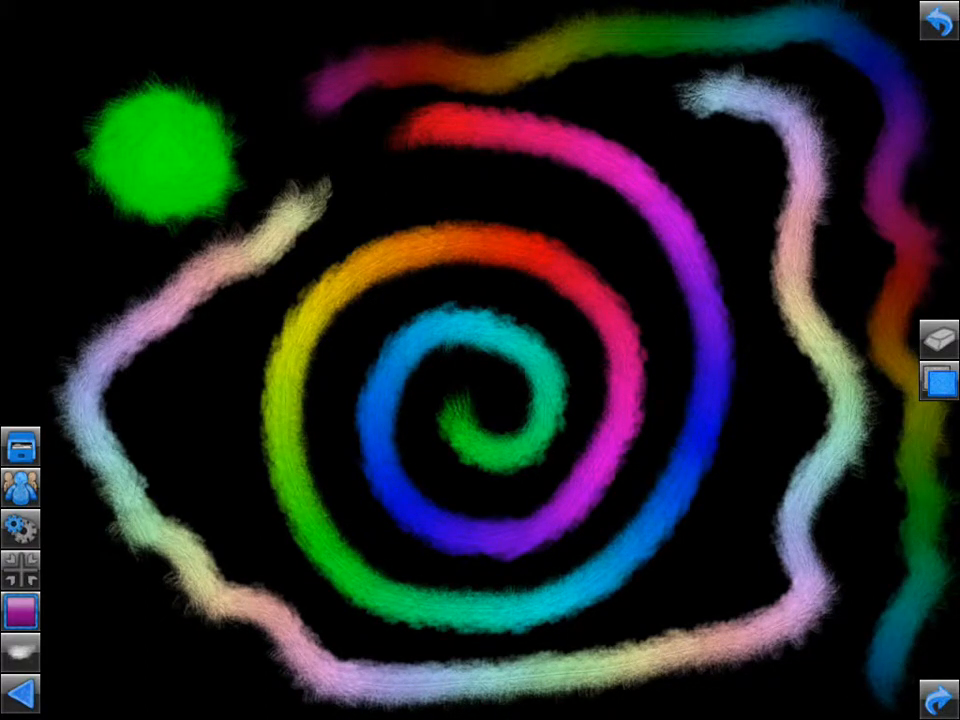
click(20, 444)
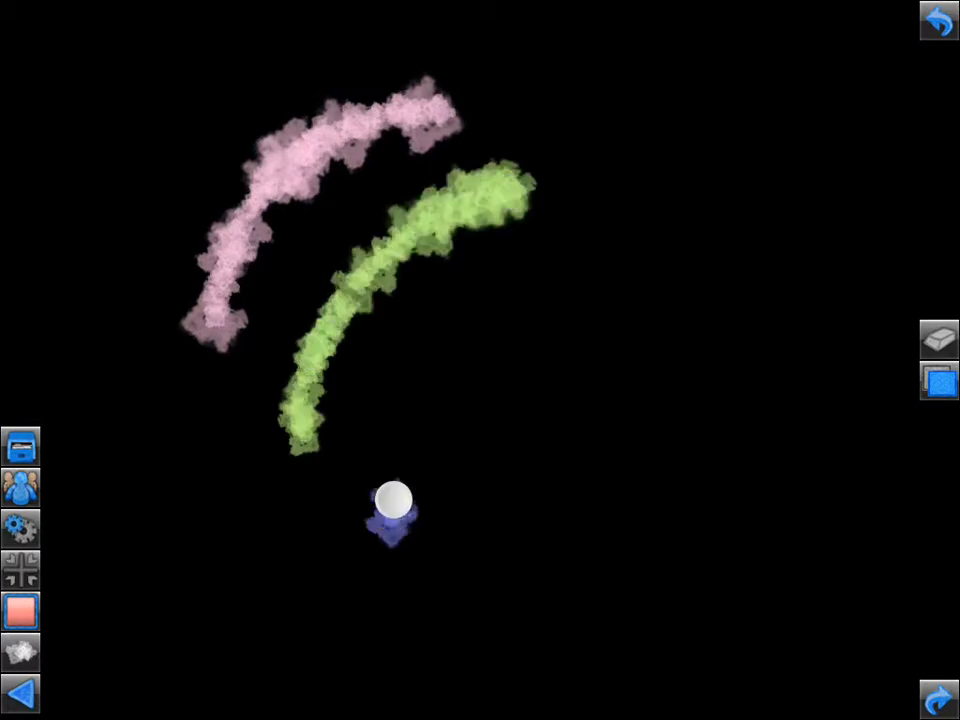
- Paint a soft red stroke on the canvas and bring up the brush colour settings
drag(393, 500, 555, 300)
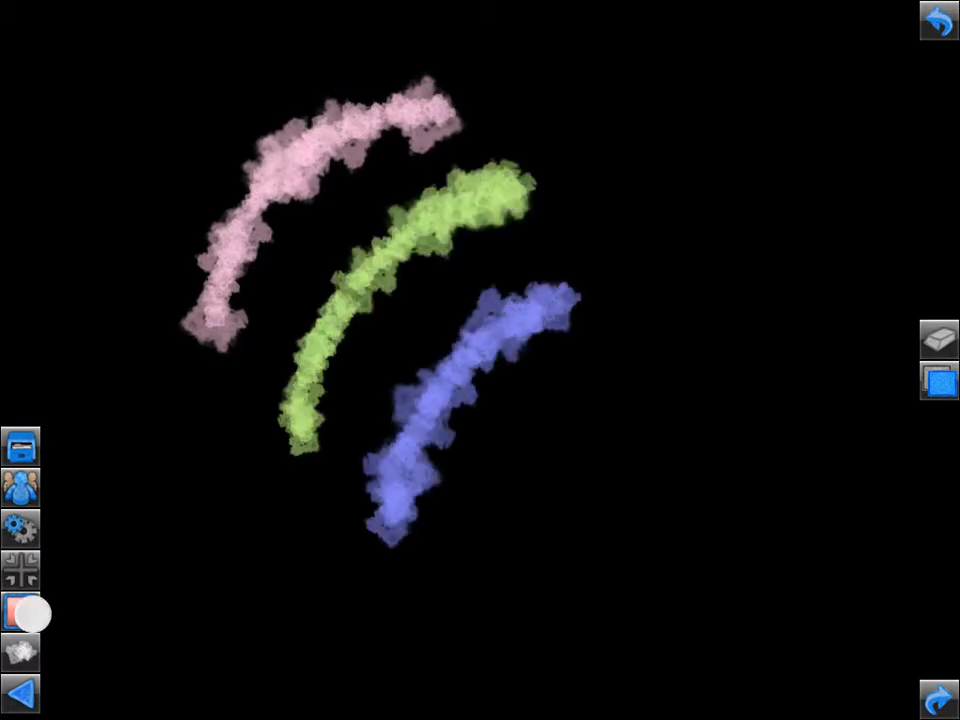
click(20, 611)
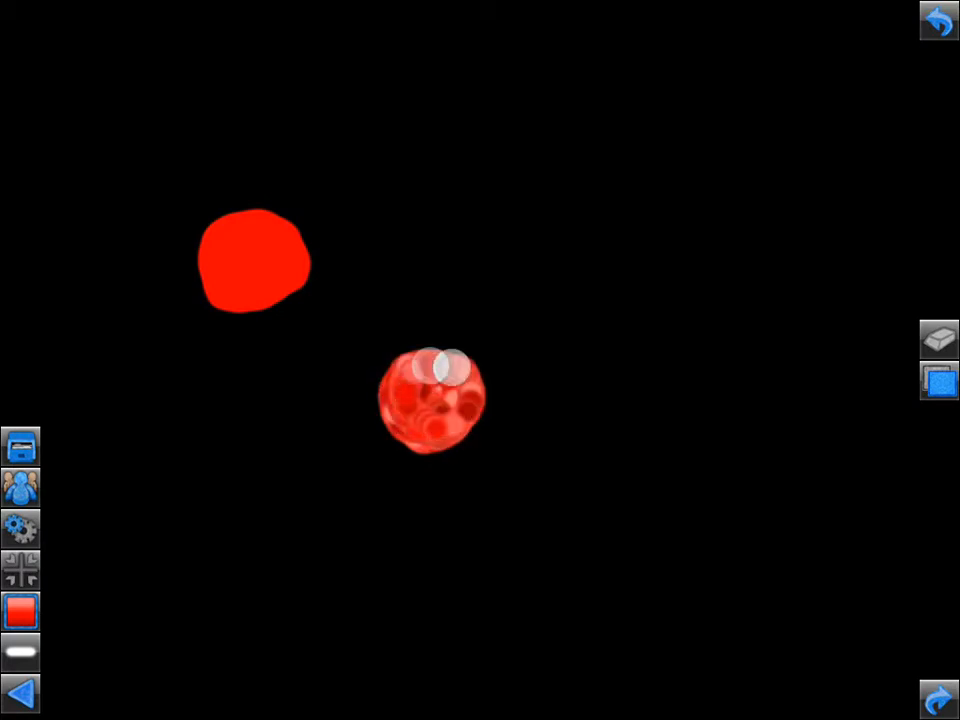
- Raise the colour variation slider and paint a more varied bubbly red blob
click(20, 611)
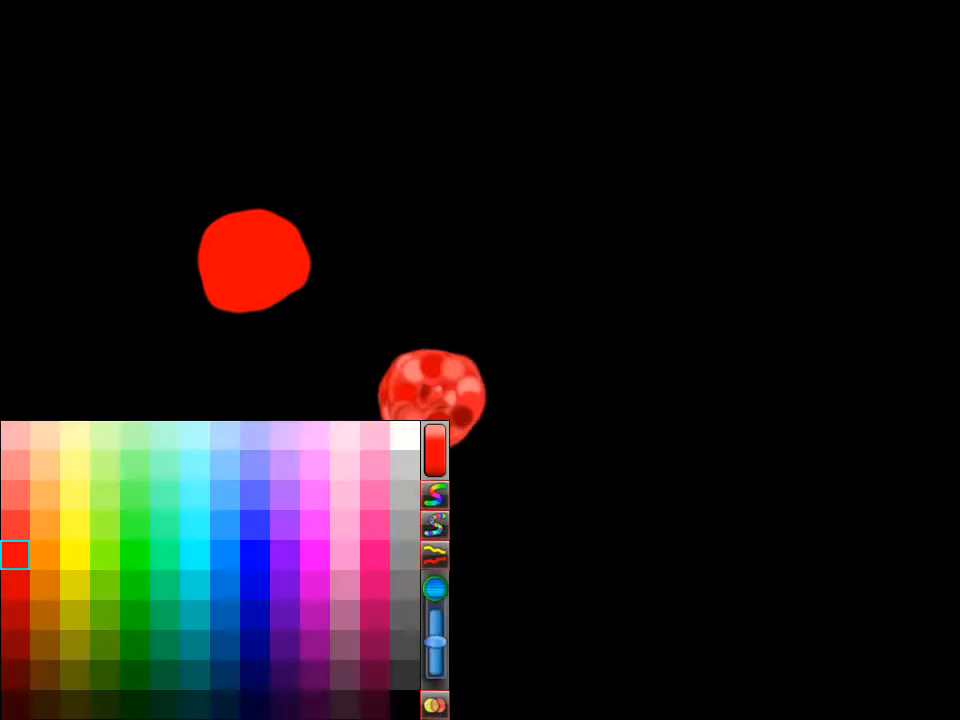
drag(435, 635, 435, 615)
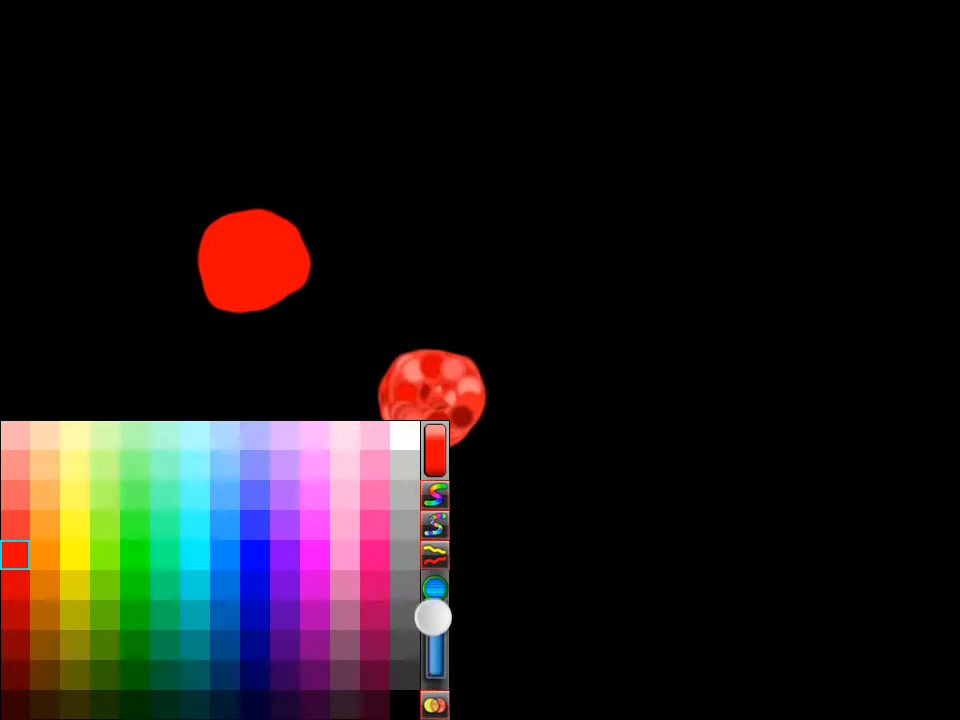
drag(435, 618, 578, 525)
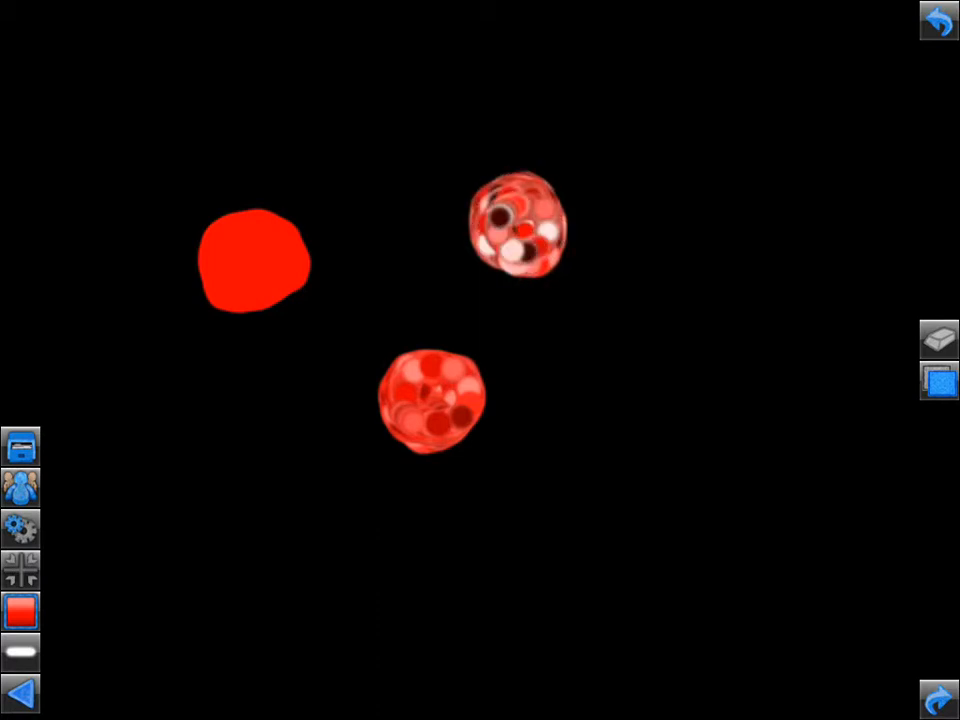
click(20, 611)
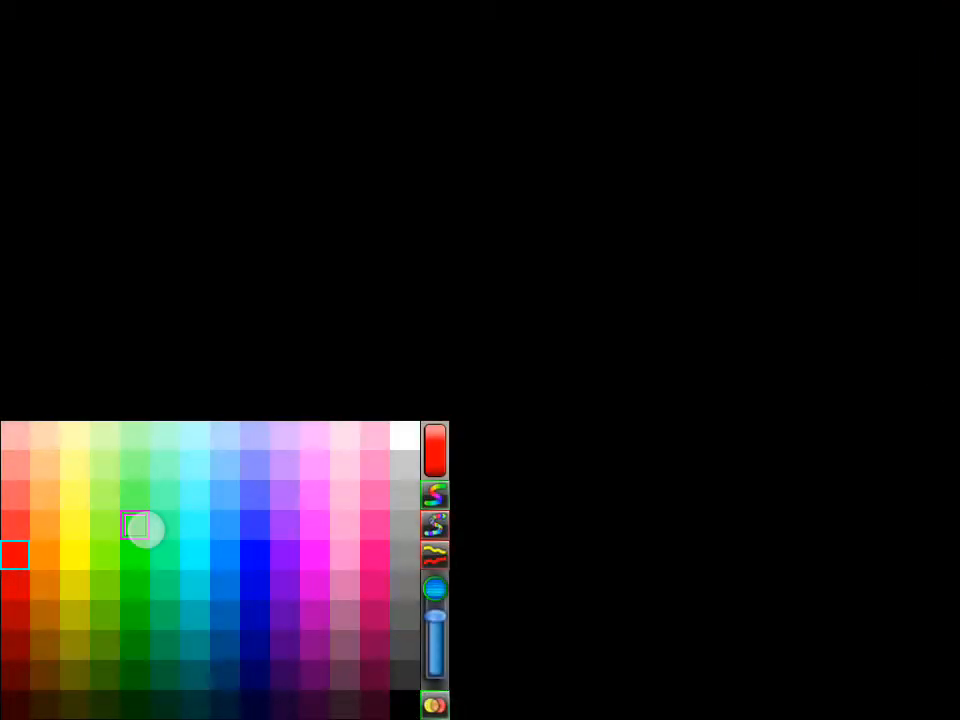
- Try the yellow, orange and red swatches, then close the palette
click(74, 555)
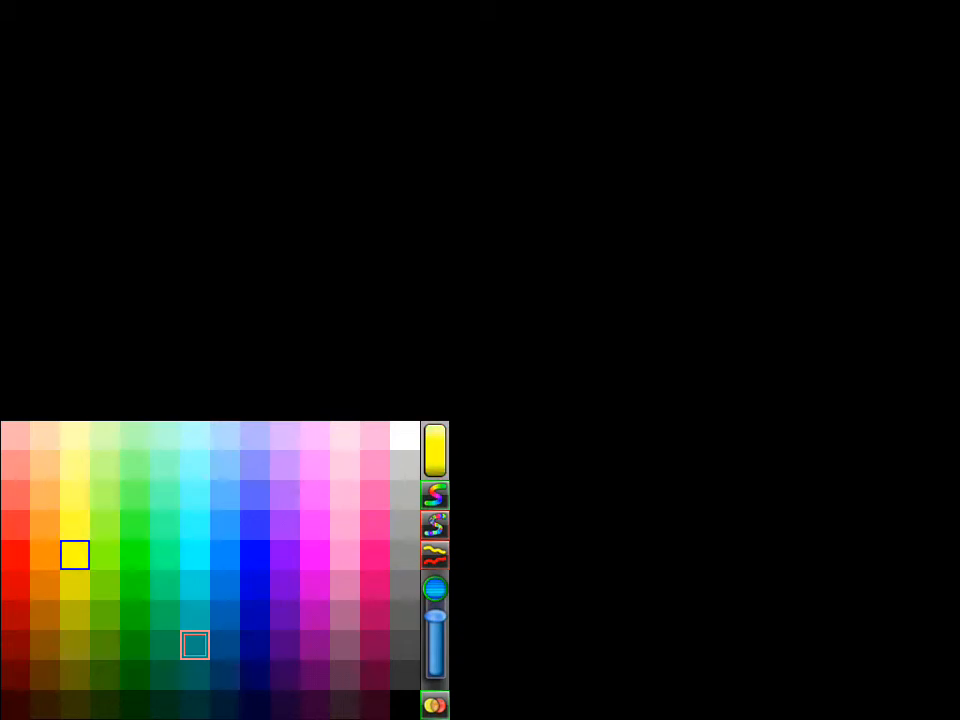
click(14, 555)
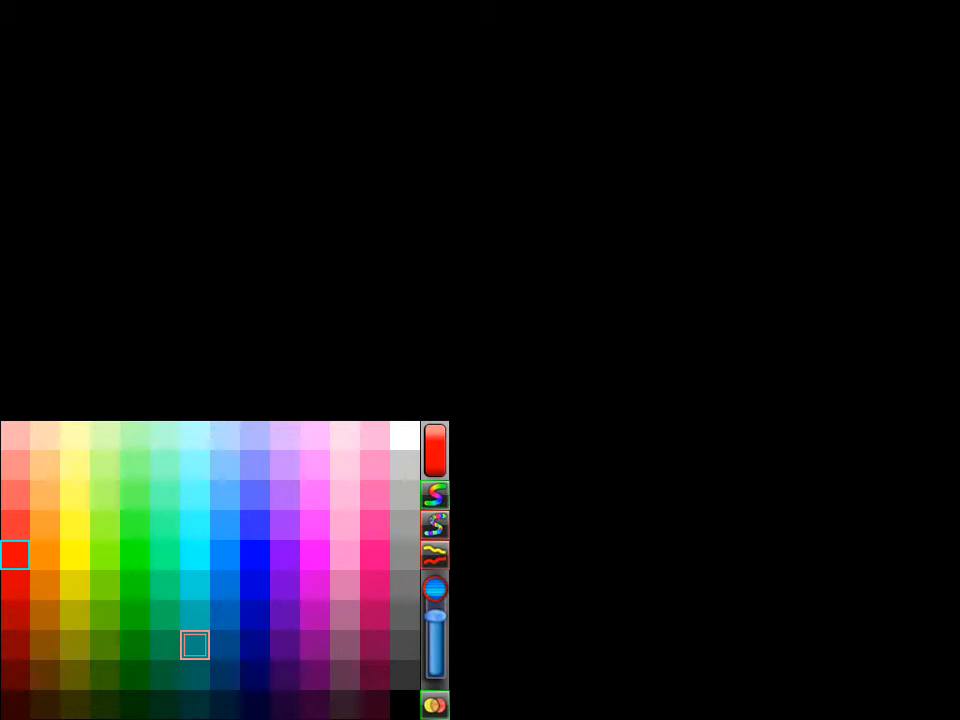
click(43, 557)
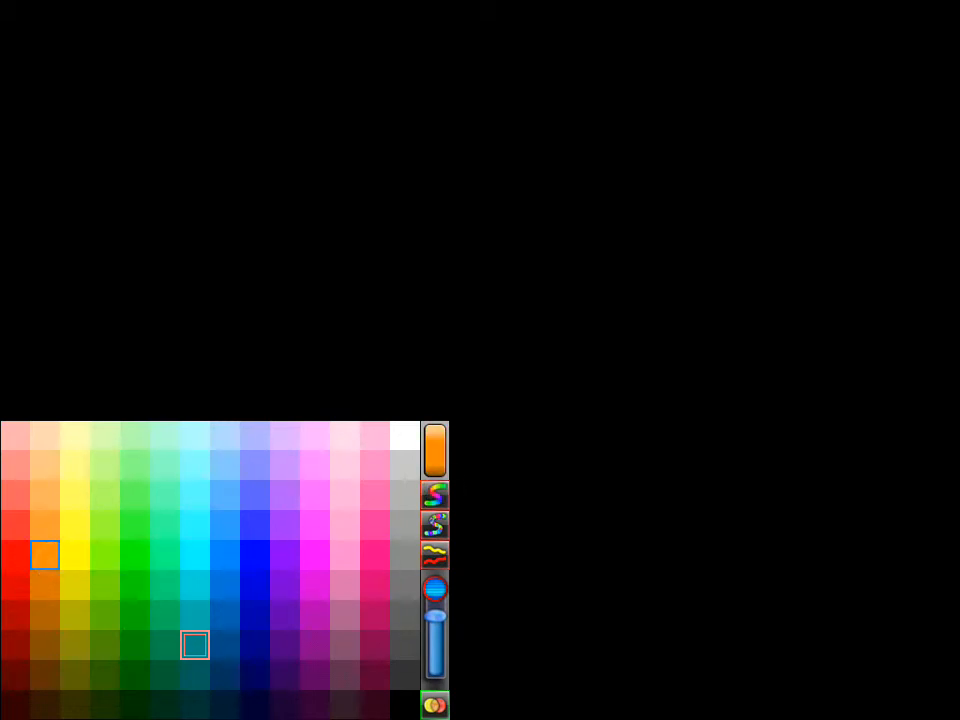
click(8, 558)
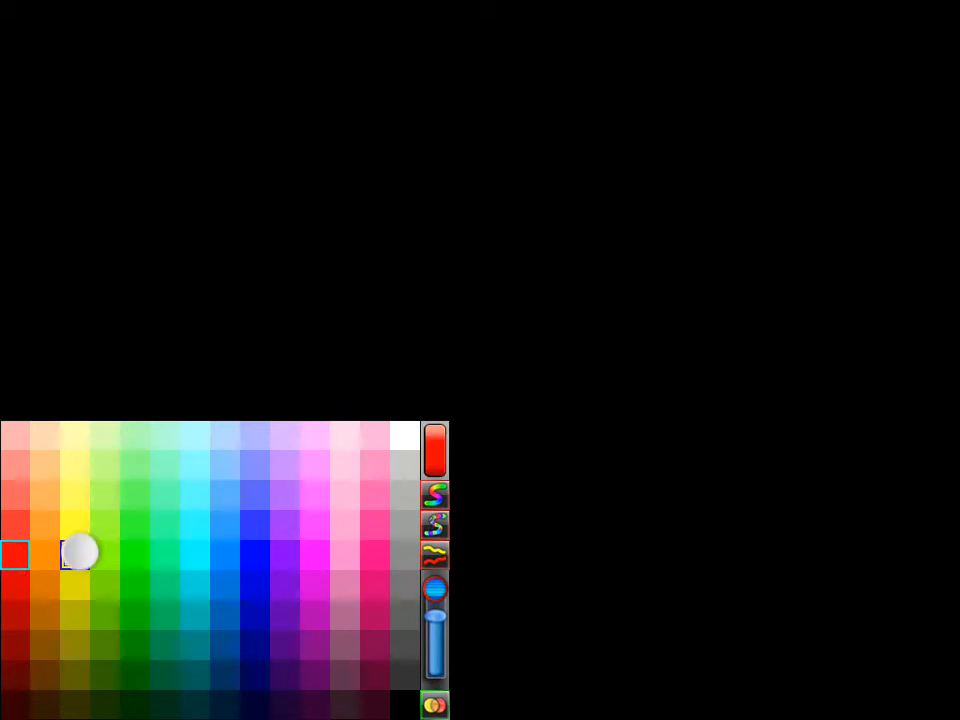
click(77, 555)
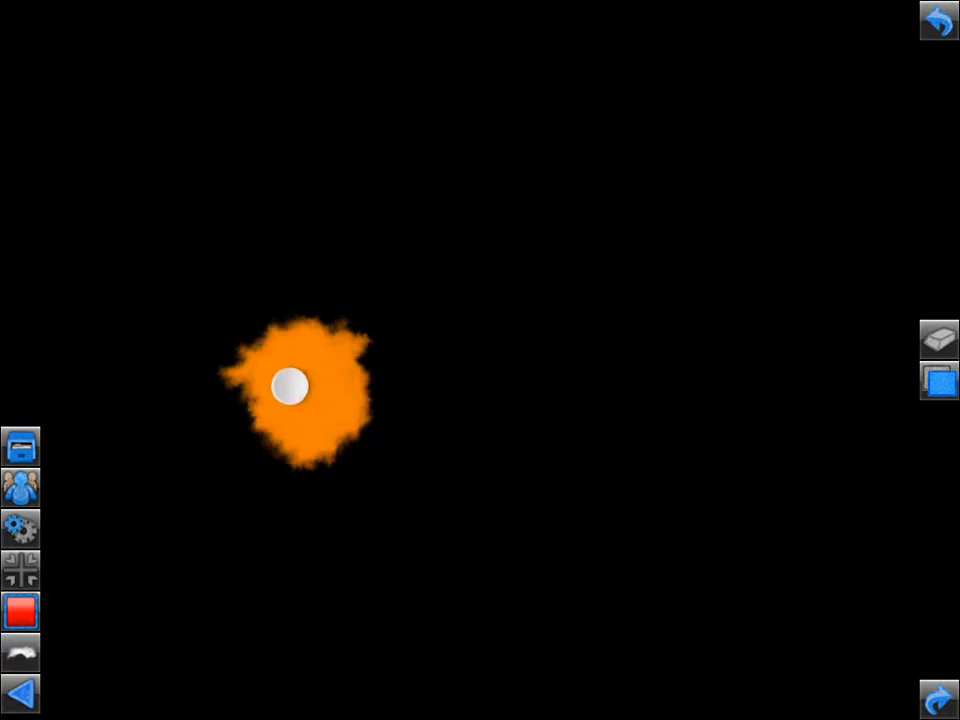
- Paint an orange blob, a long red-to-purple looping stroke and a mottled pink-purple blob at upper left
drag(292, 387, 468, 218)
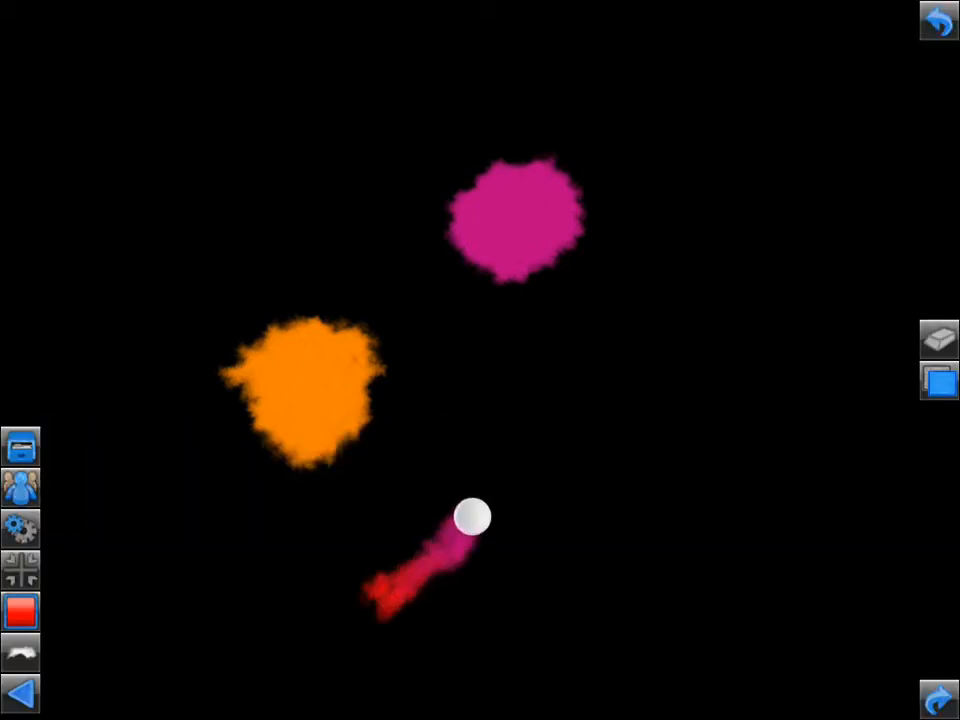
drag(472, 515, 825, 185)
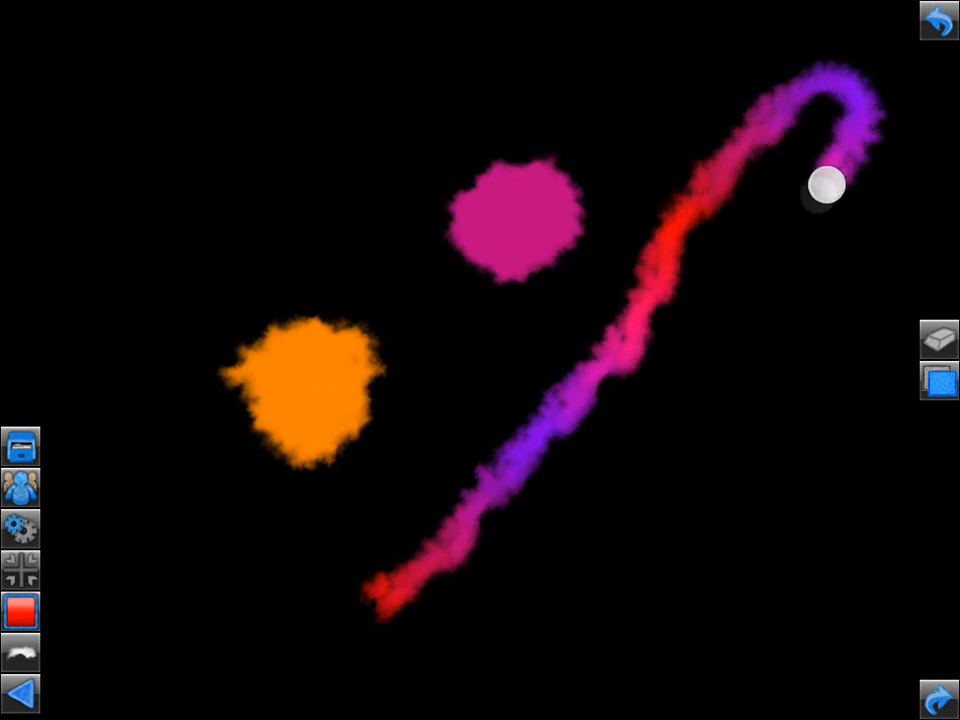
drag(825, 185, 730, 460)
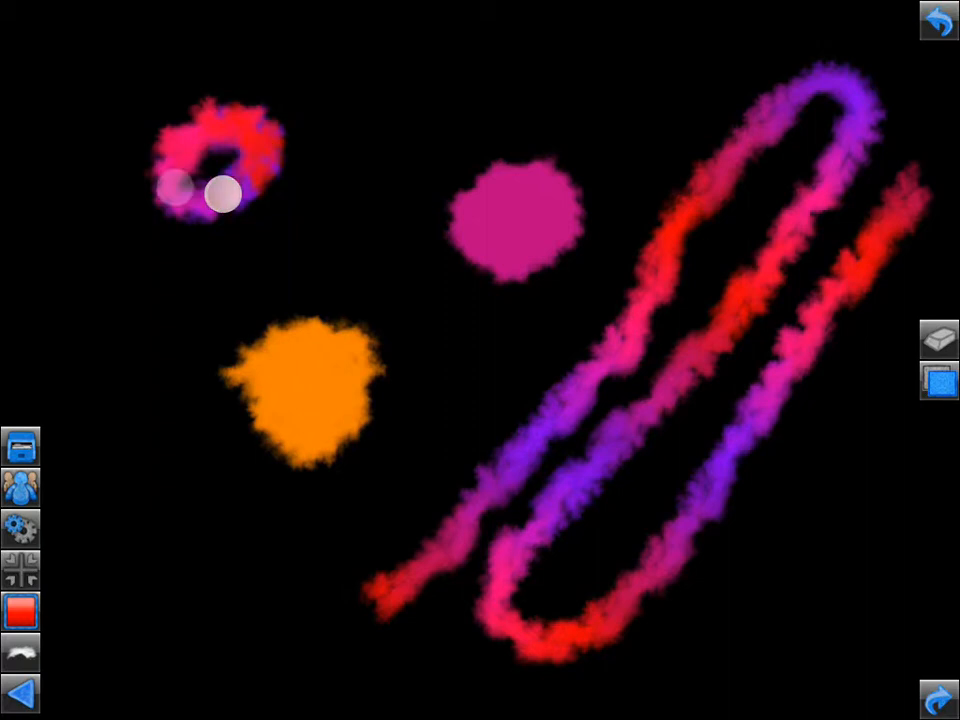
mouse_move(216, 166)
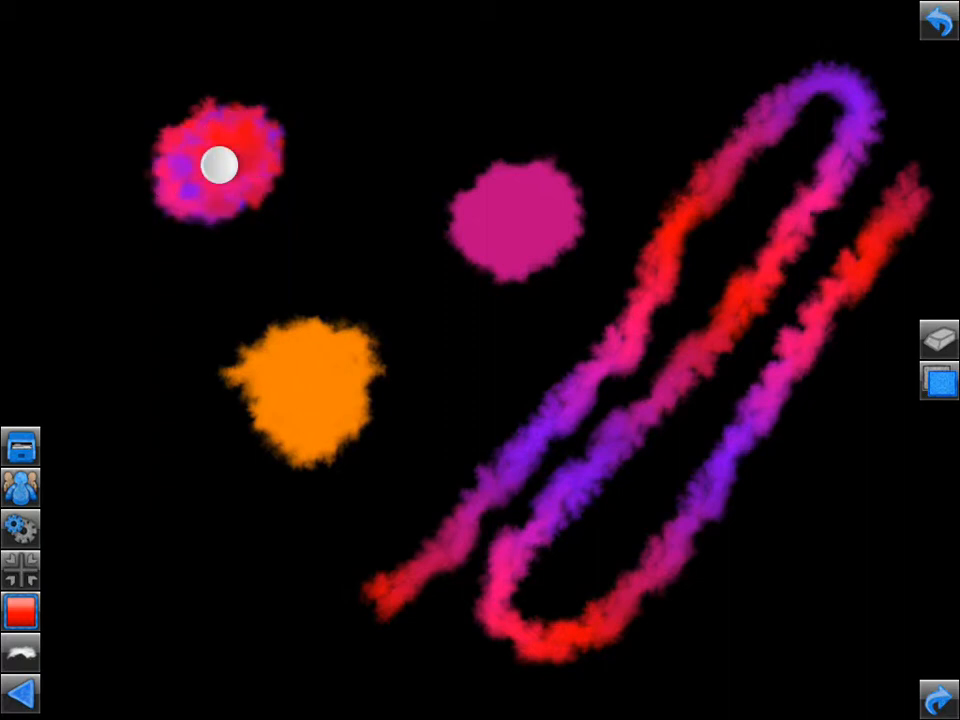
drag(217, 165, 150, 487)
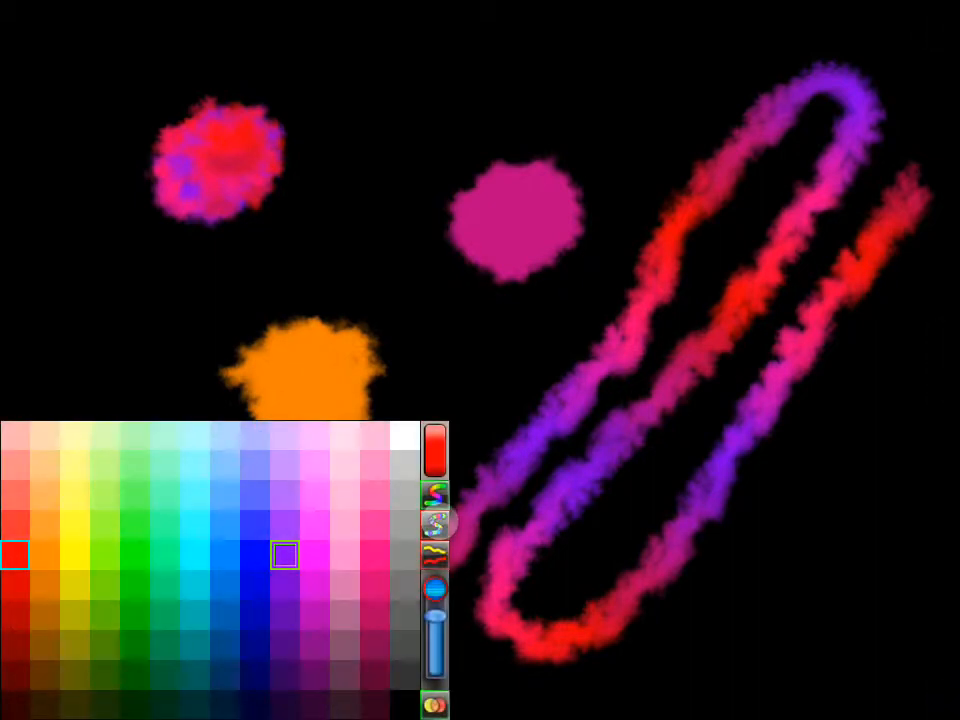
- Close the palette, paint a wavy stroke across the top, then add a speckled purple diagonal stroke
click(283, 556)
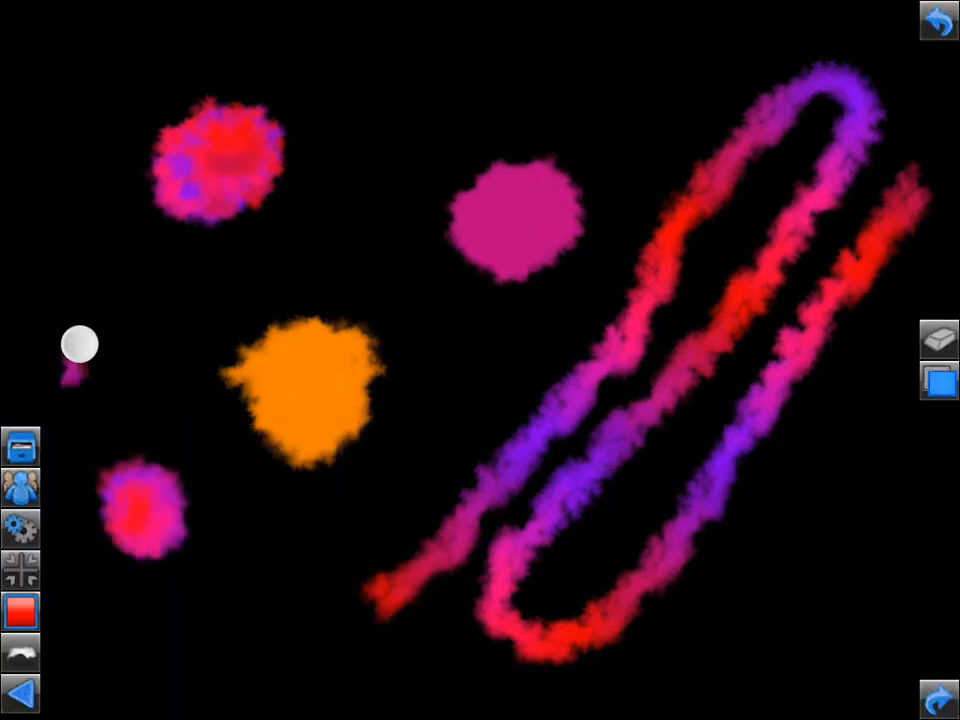
drag(78, 345, 553, 67)
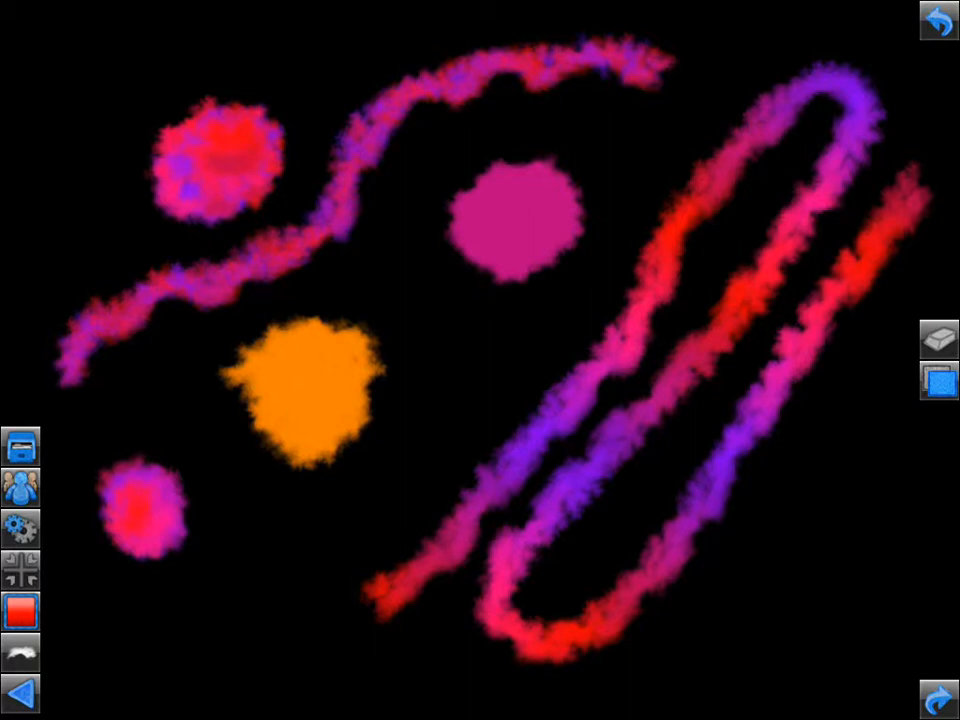
click(216, 623)
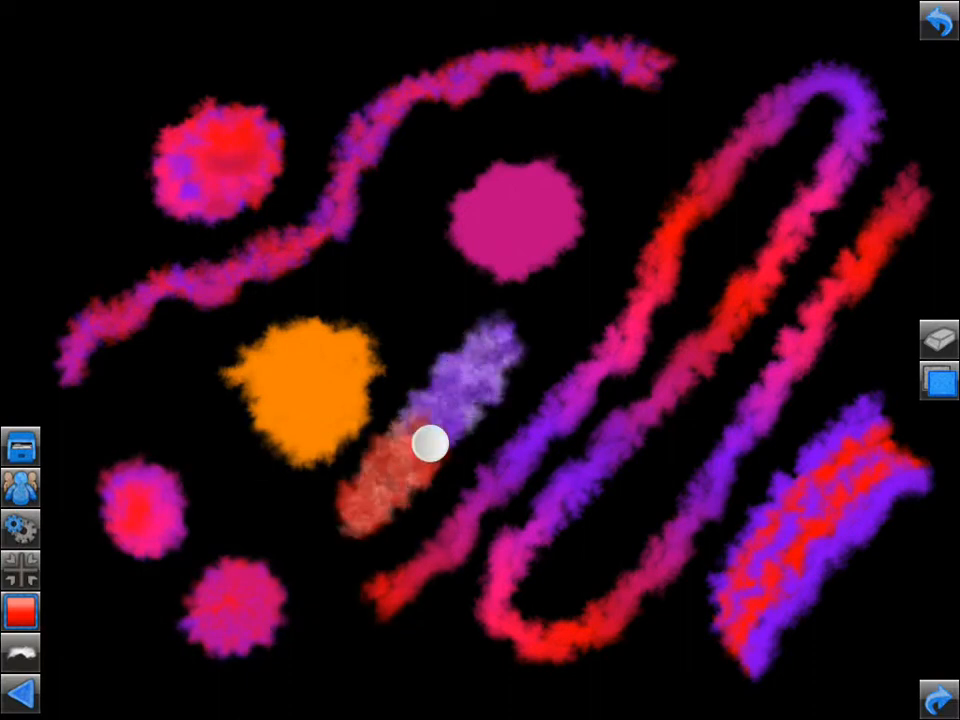
drag(430, 445, 355, 520)
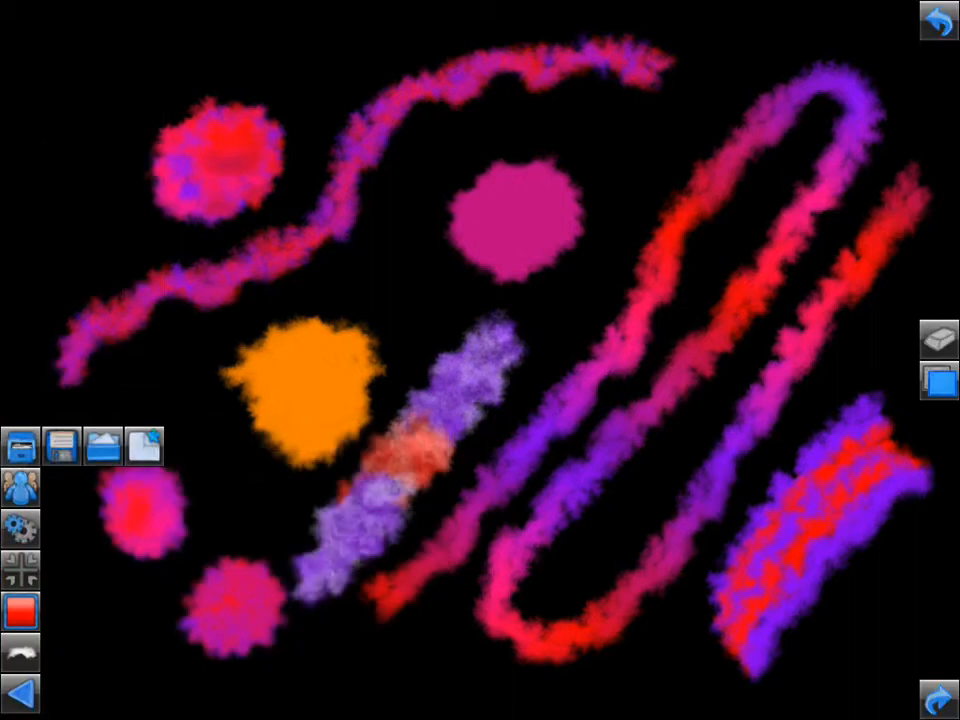
- Choose New from the file menu to get a blank canvas
click(22, 445)
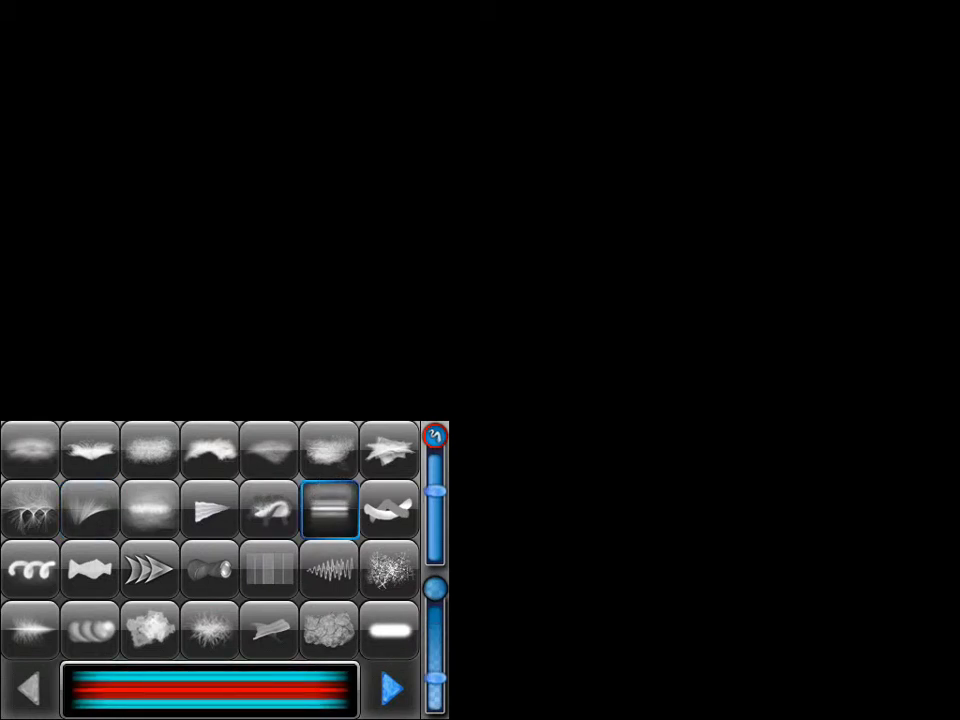
- Pick the jagged leaf-like brush, resize it, and paint a rainbow squiggle across the canvas
click(90, 628)
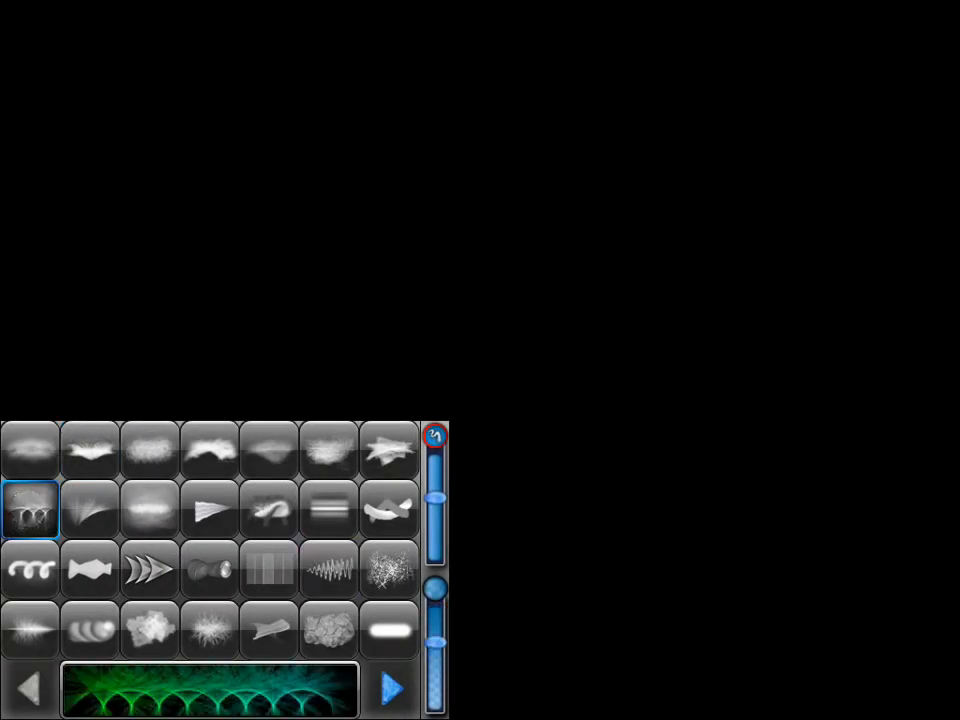
click(390, 448)
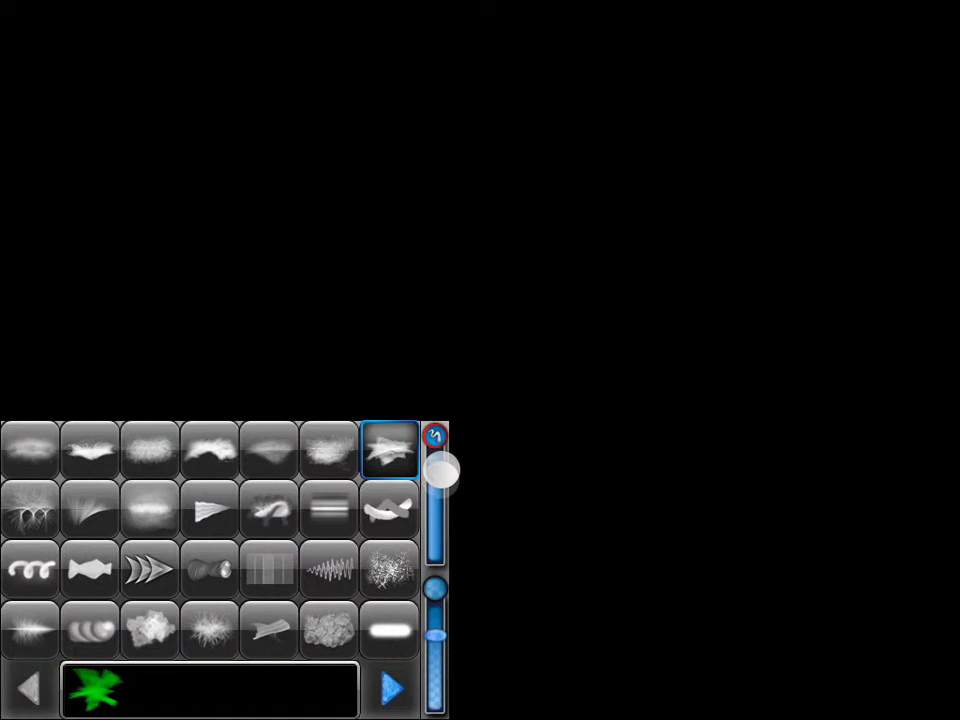
drag(445, 478, 435, 636)
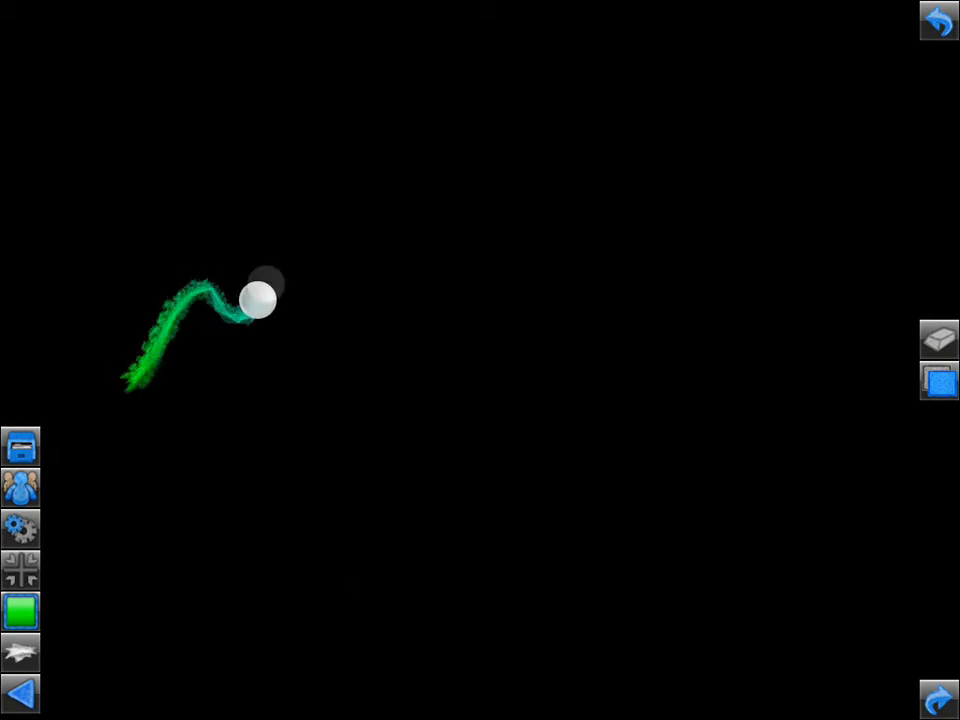
drag(258, 296, 790, 462)
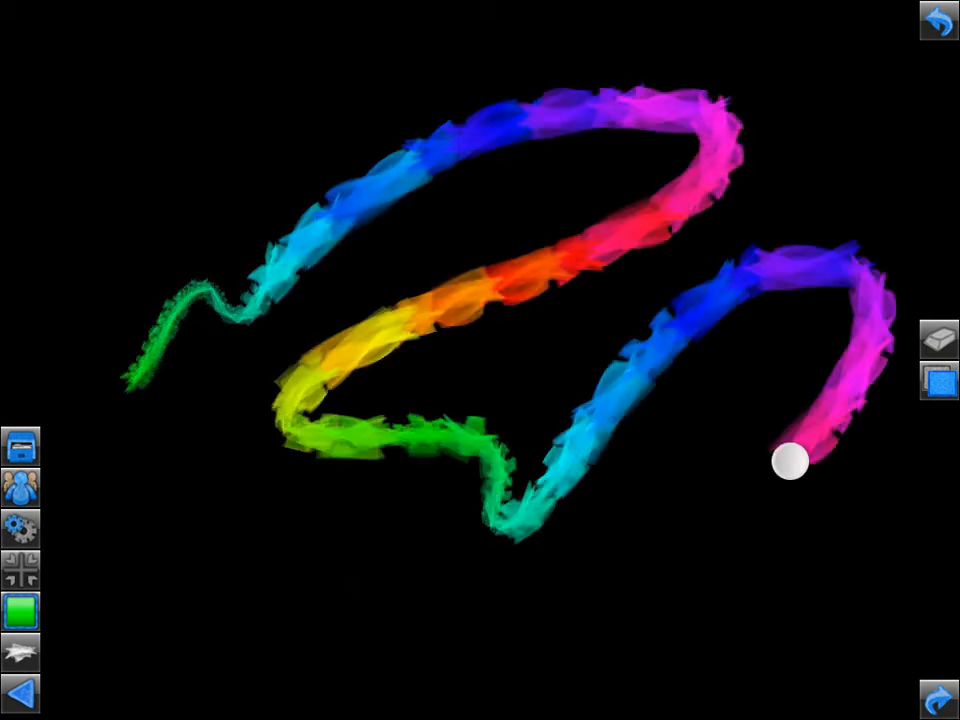
drag(792, 462, 147, 462)
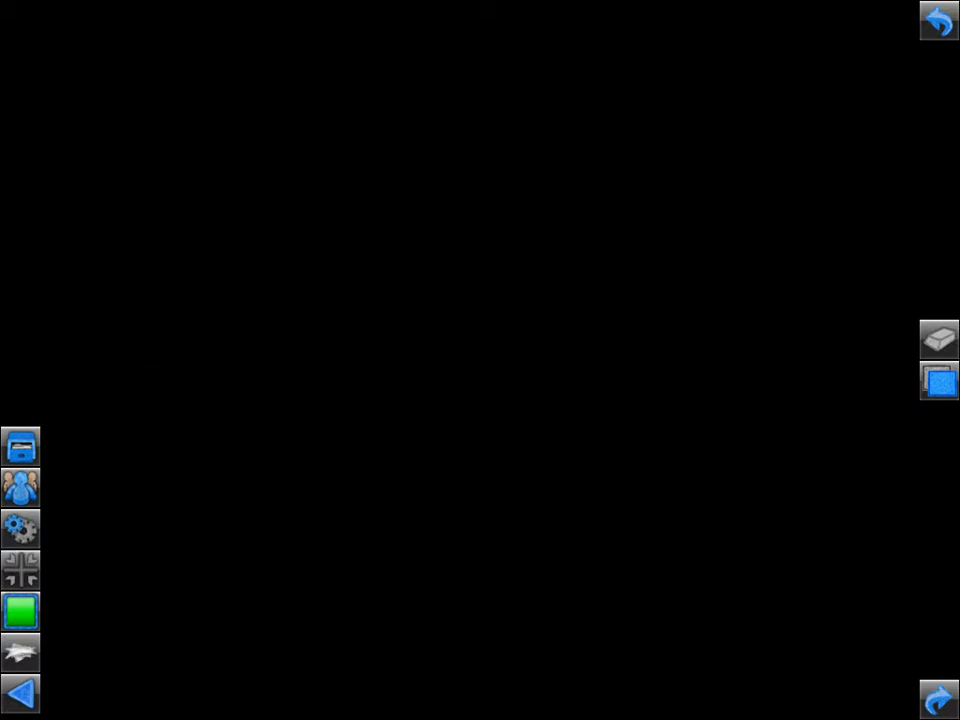
- Switch to the feathery multicolour brush for the numbers, then clear the canvas
click(20, 610)
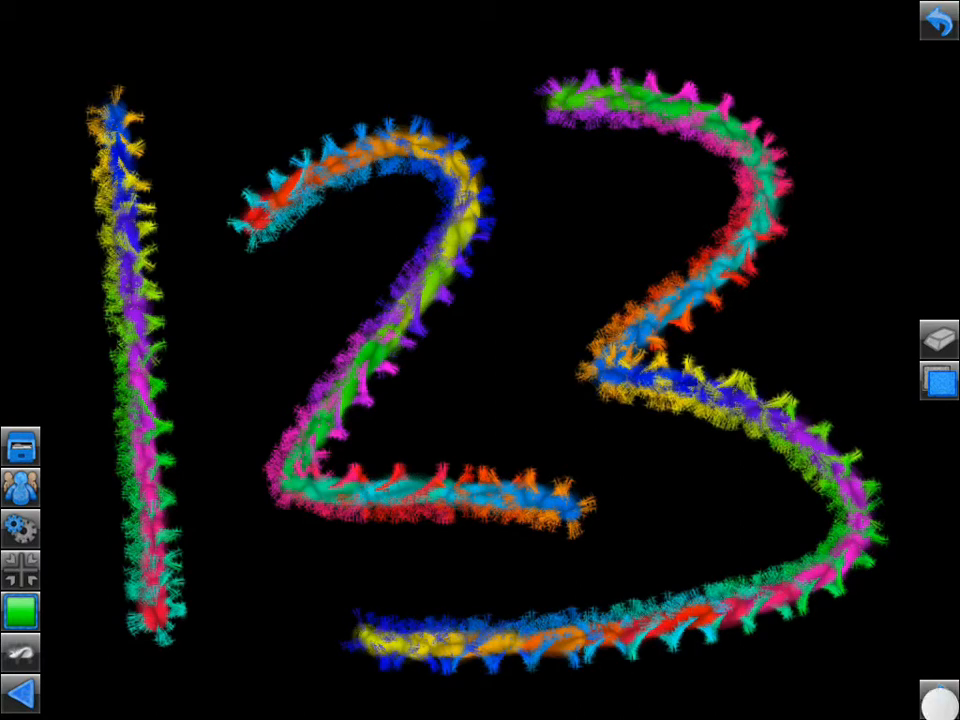
click(933, 703)
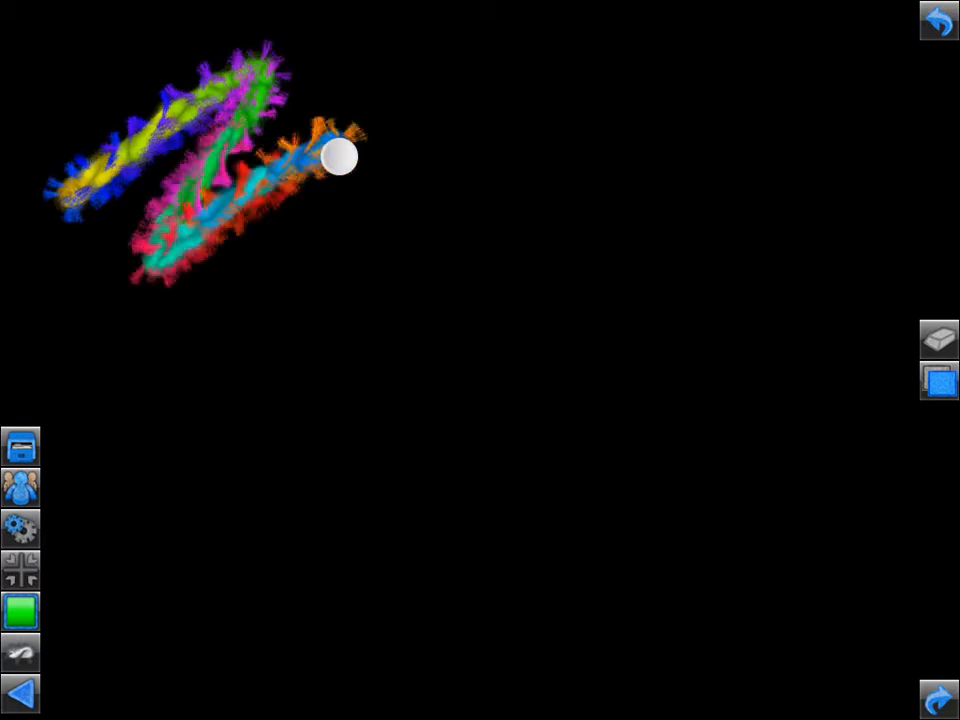
- Draw fuzzy zigzag strokes, erase through their middle with the brush-as-eraser toggle, then clear everything
drag(341, 155, 831, 429)
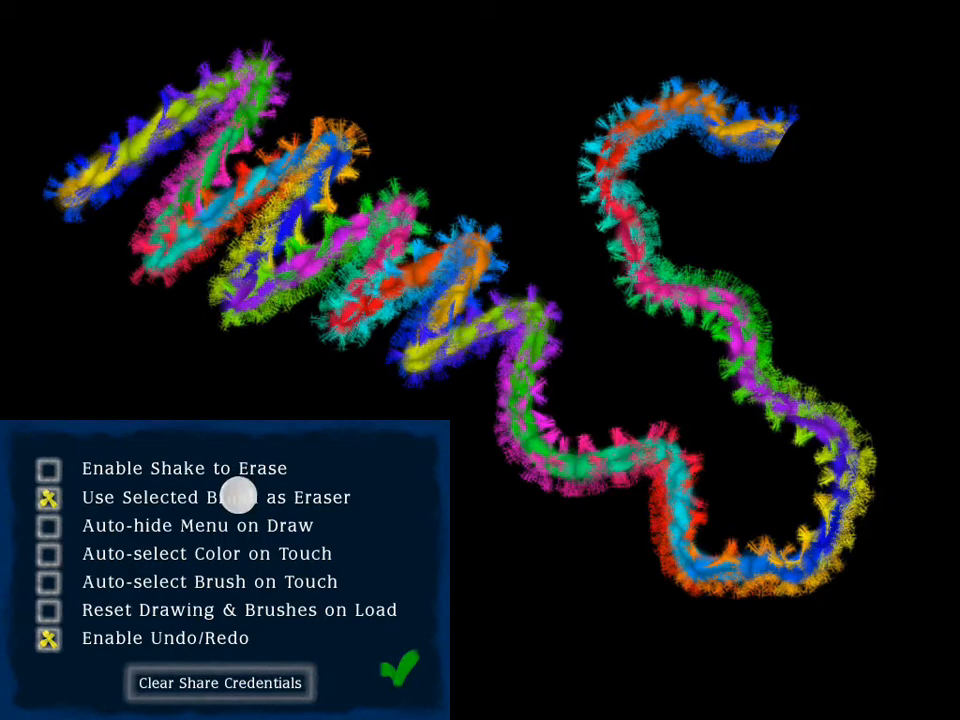
mouse_move(407, 676)
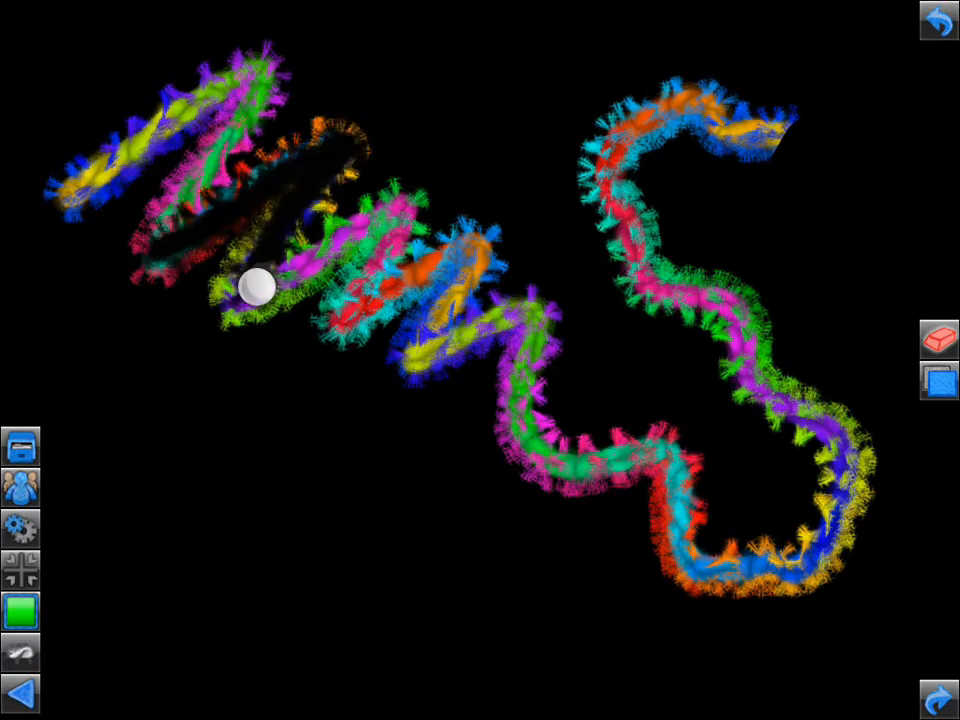
drag(258, 288, 518, 340)
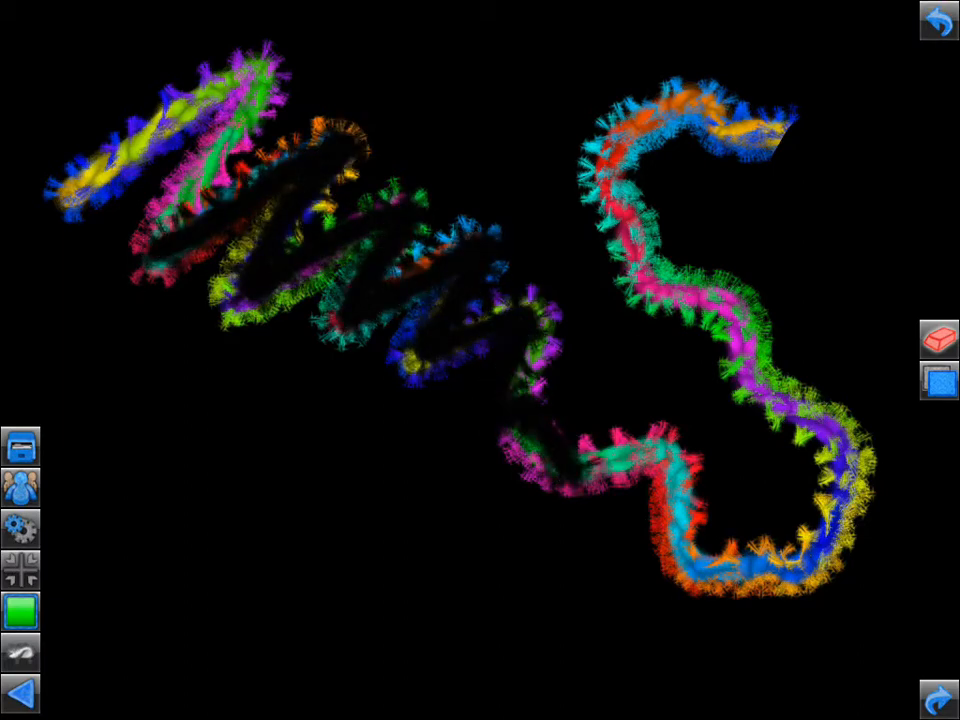
click(936, 338)
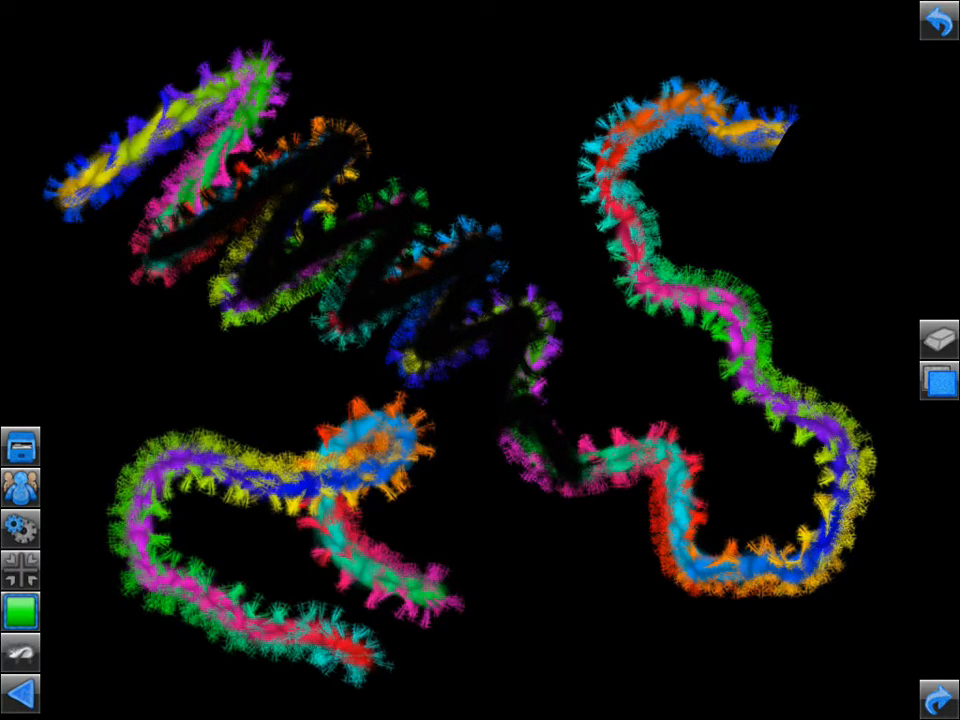
click(20, 445)
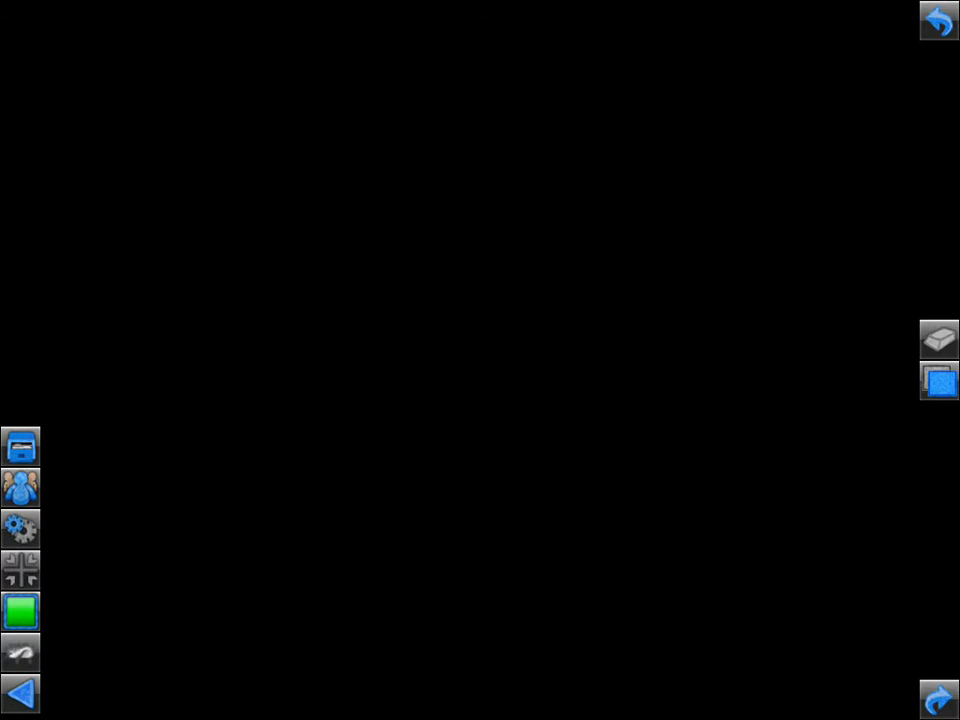
- Turn on left-right mirroring, paint the brown tree trunk, and set the paint colour to blue
click(21, 610)
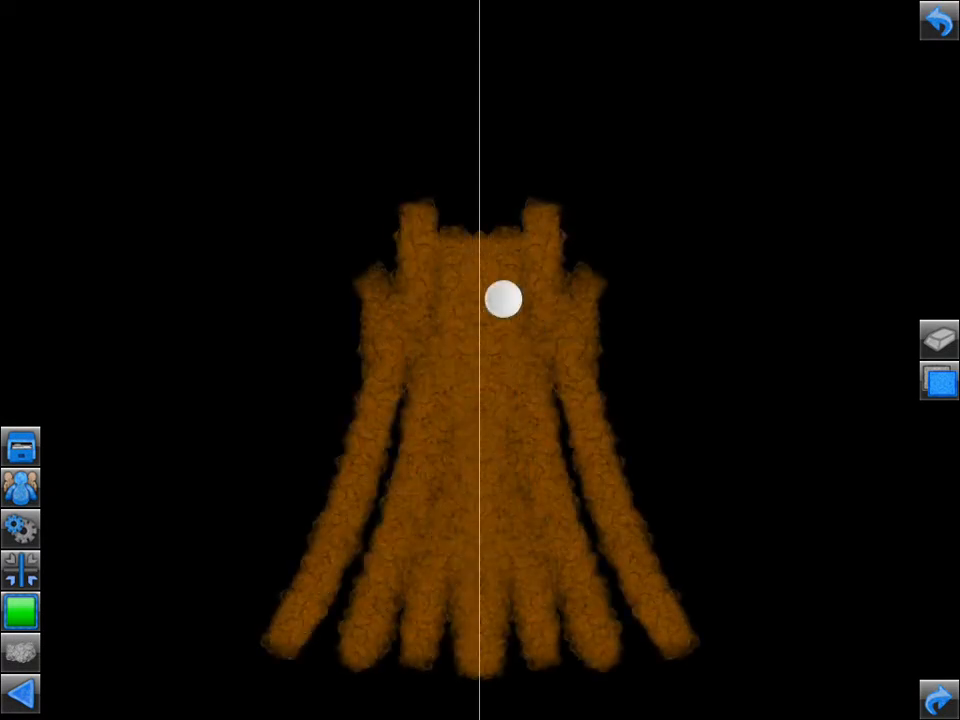
drag(505, 300, 585, 290)
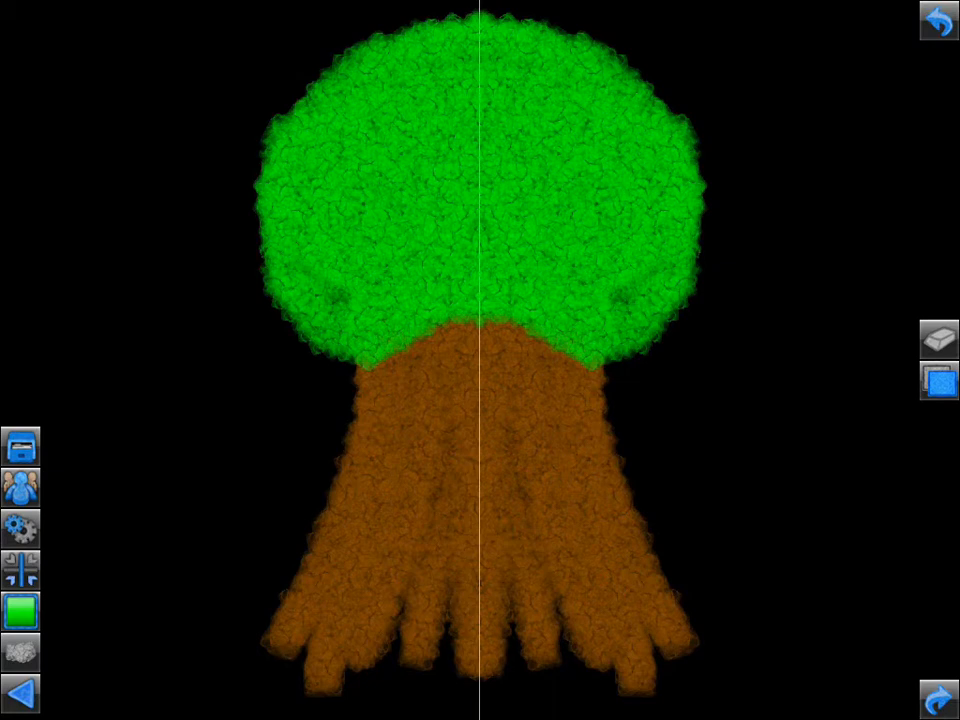
click(20, 608)
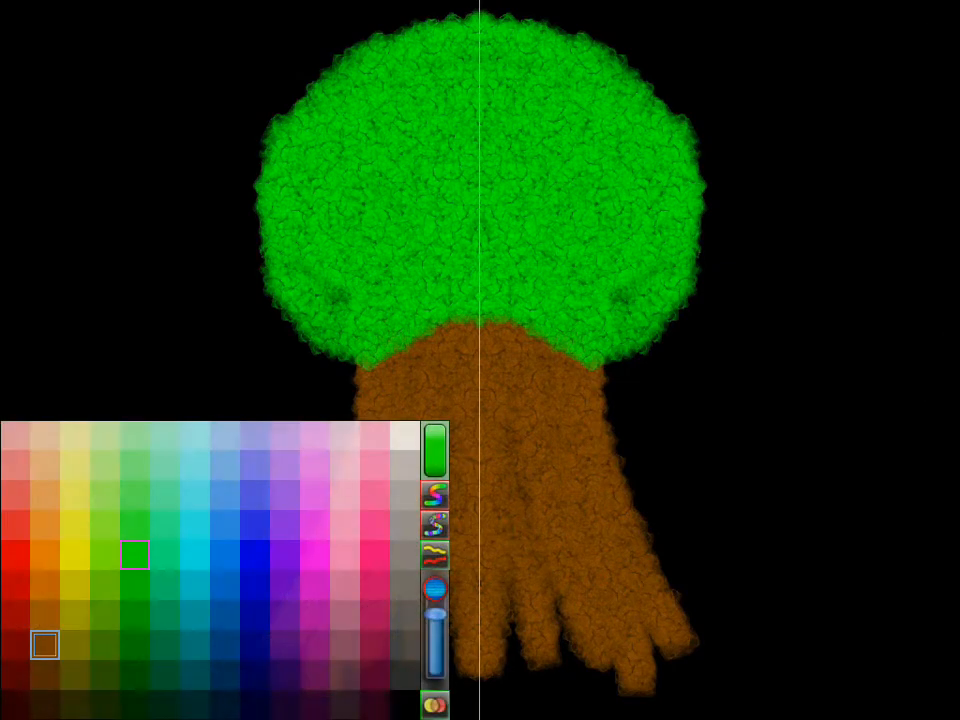
click(255, 556)
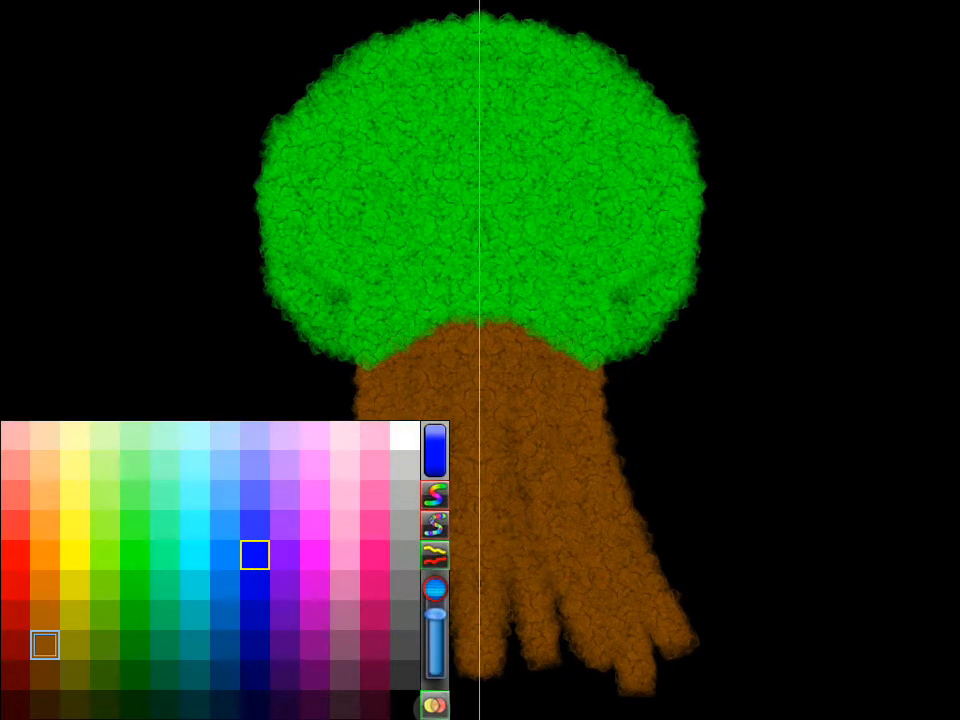
click(405, 435)
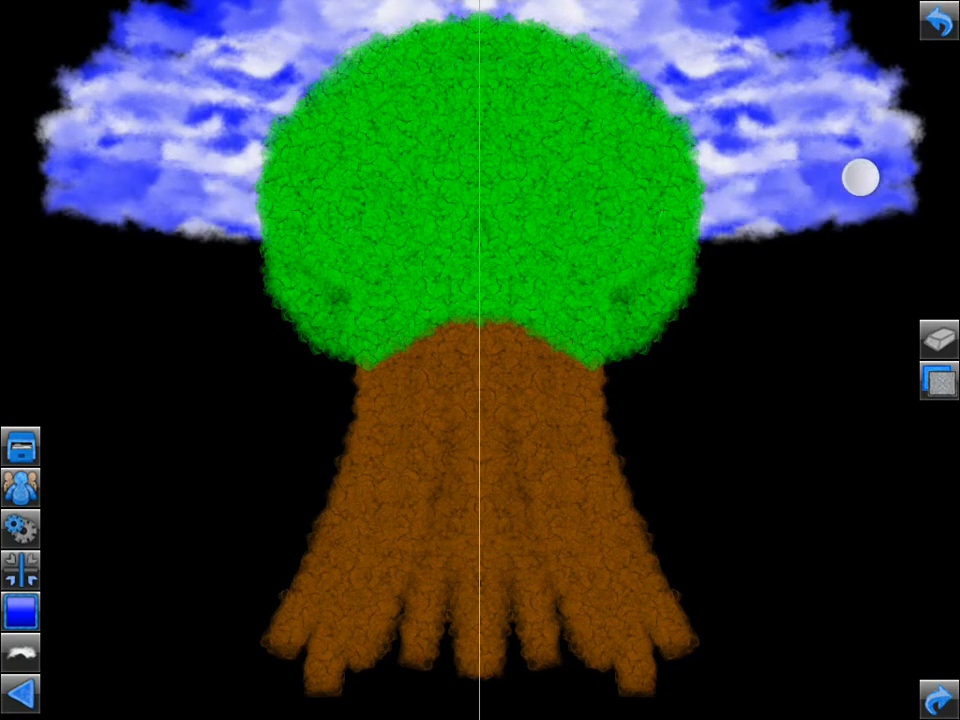
- Paint blue-white clouds beside the crown, switch to the back layer, and add mirrored clouds around it
drag(862, 179, 590, 367)
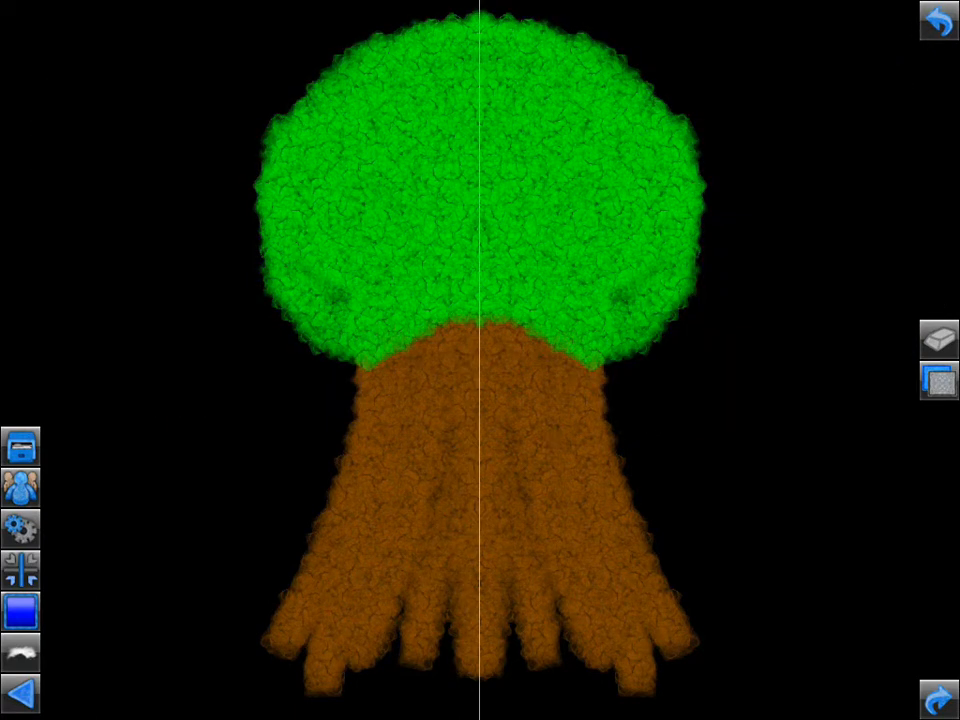
click(932, 384)
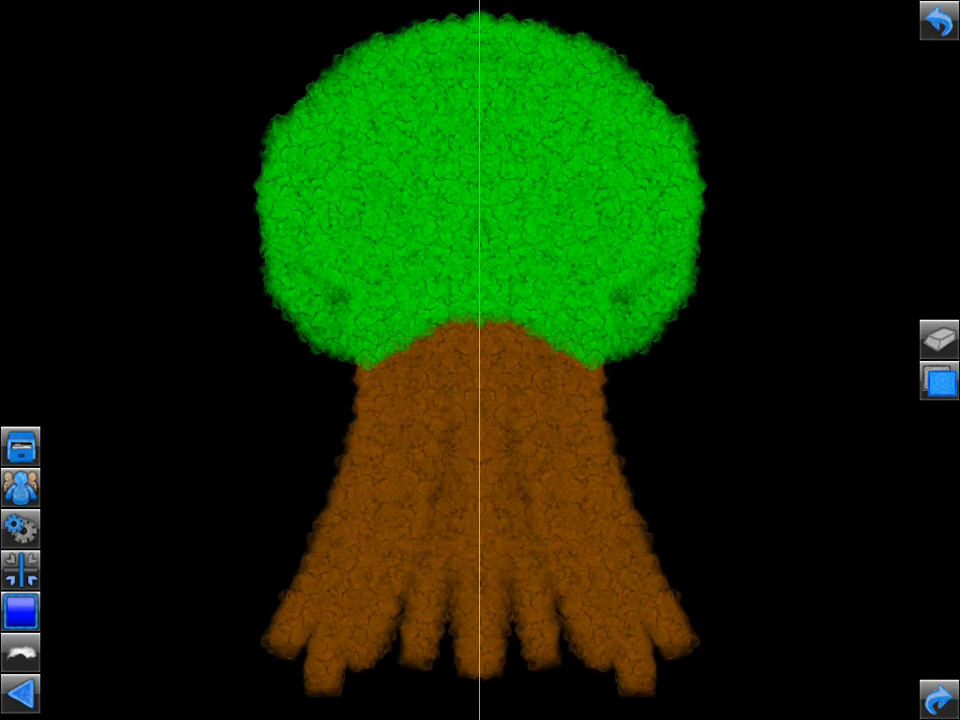
click(919, 383)
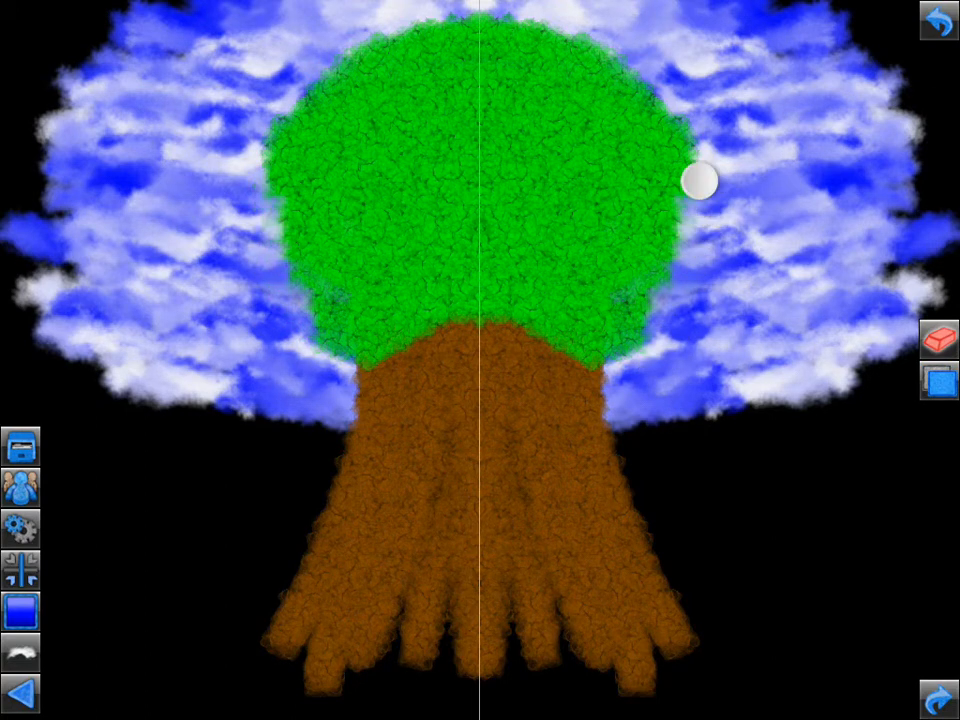
drag(700, 180, 475, 22)
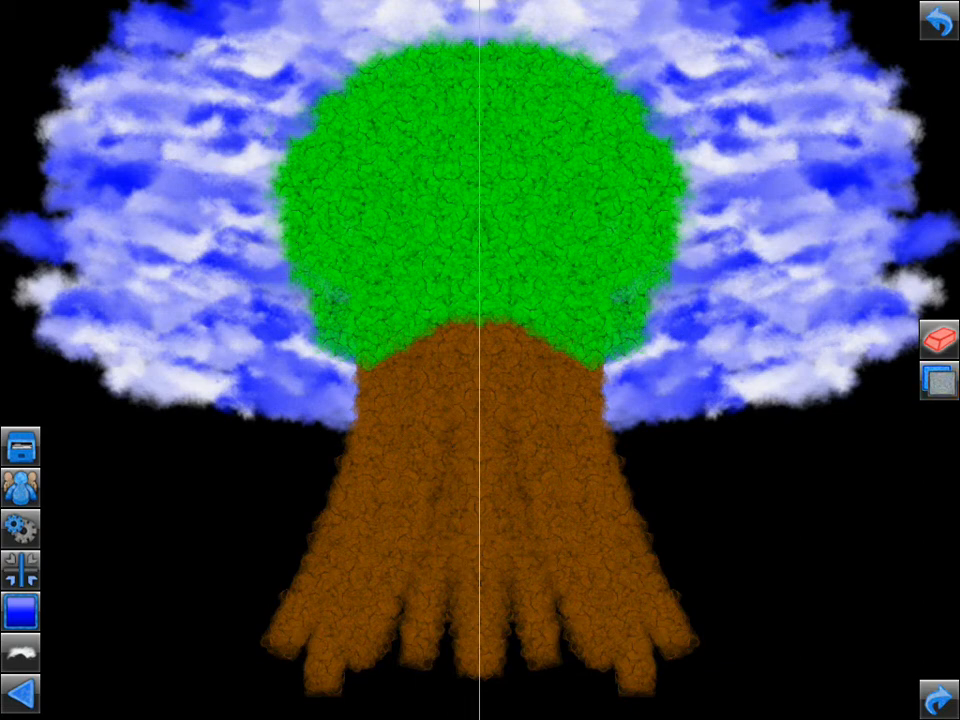
- Pick dark navy and confirm the background fill prompt
click(21, 611)
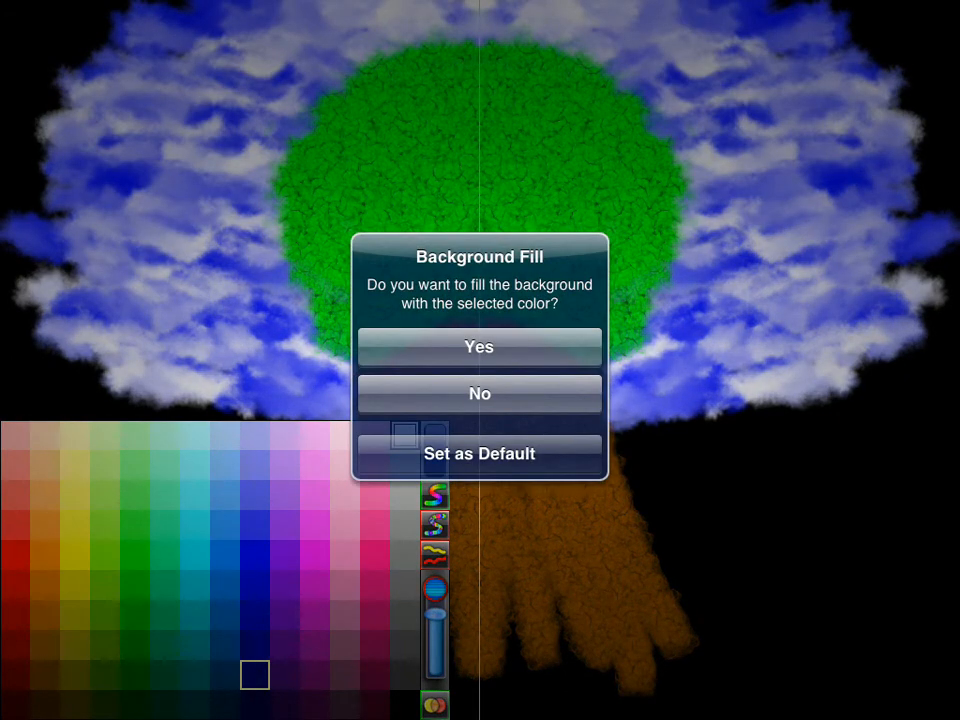
click(479, 347)
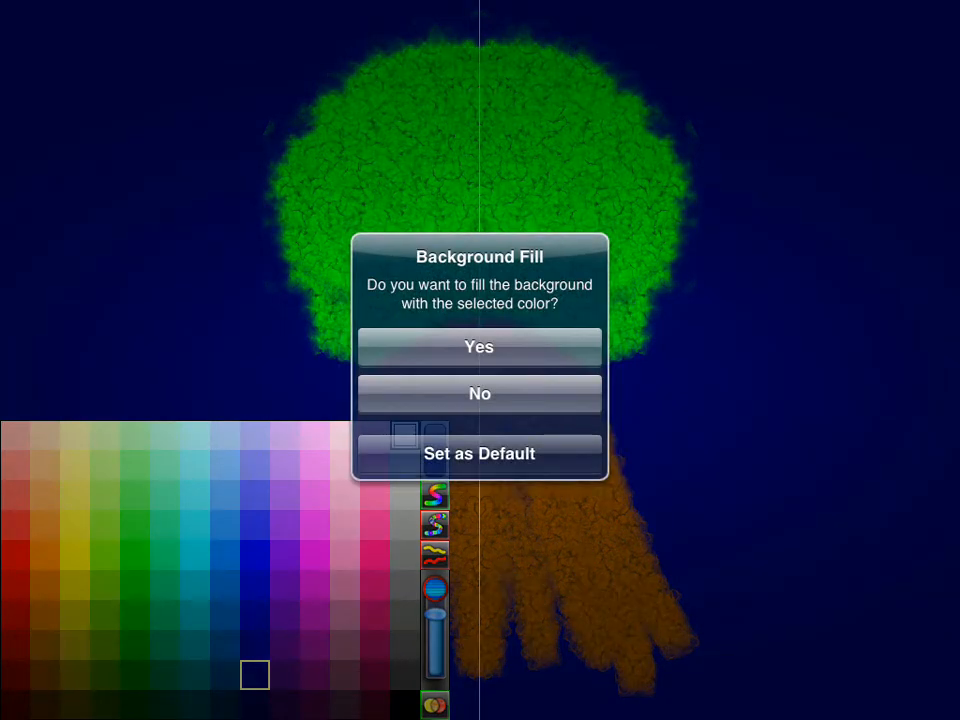
click(479, 393)
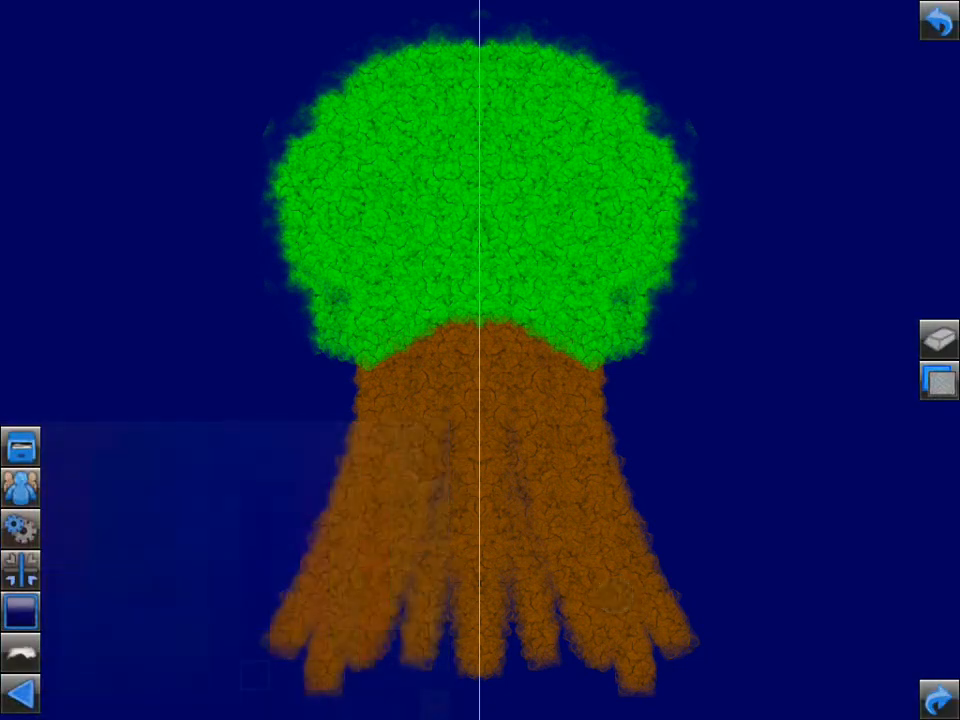